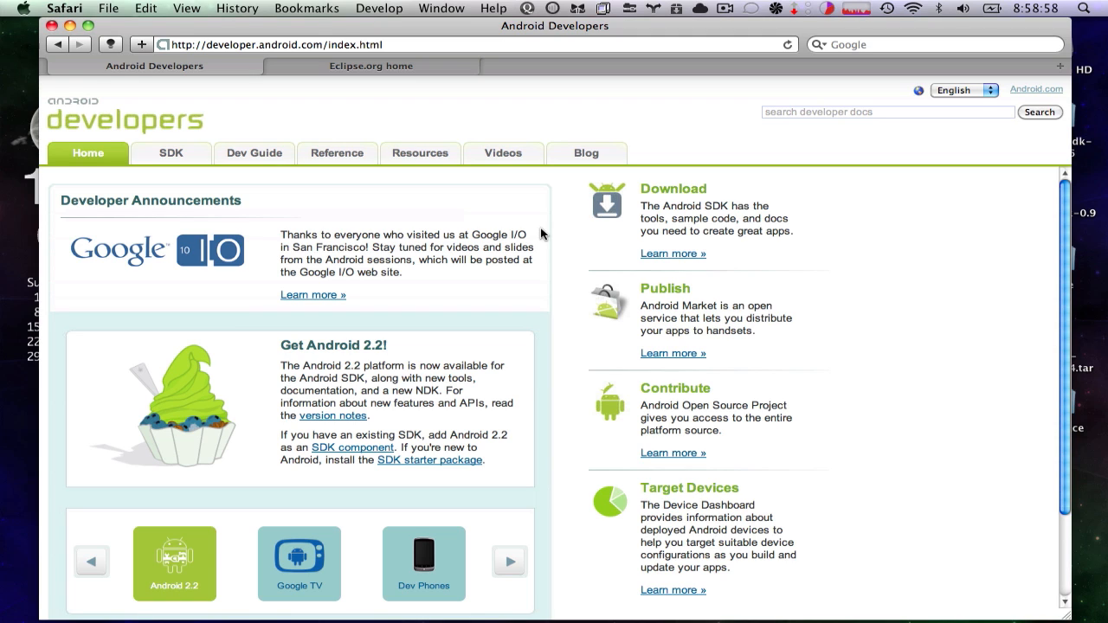
mouse_move(388, 315)
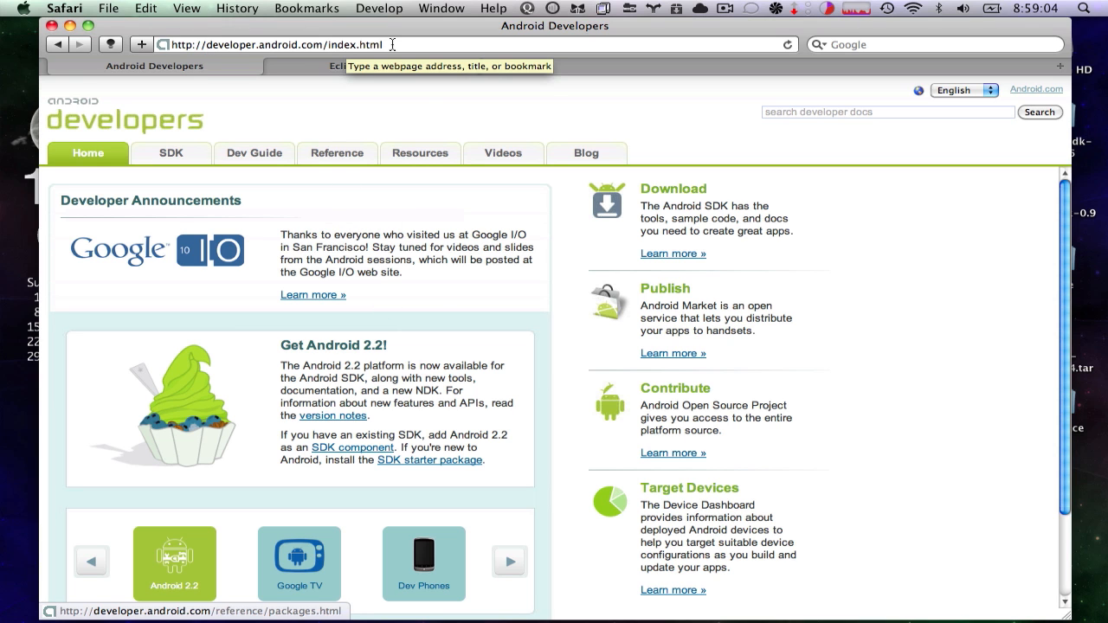
Step: Return to the Android Developers site's SDK download page and scroll down to the Quick Start steps
click(370, 66)
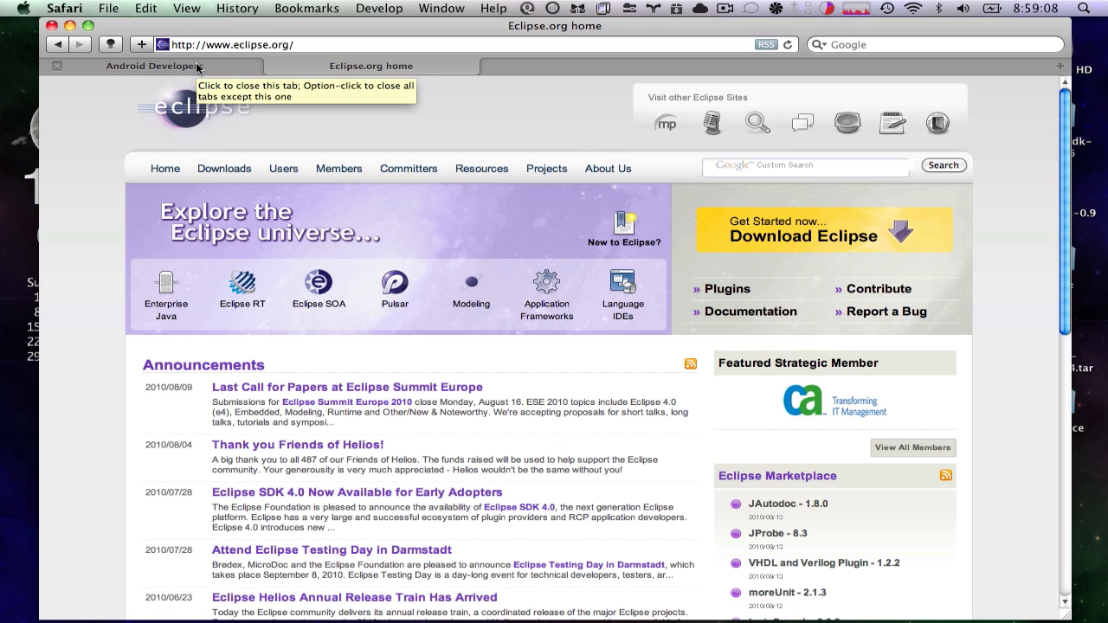
click(152, 66)
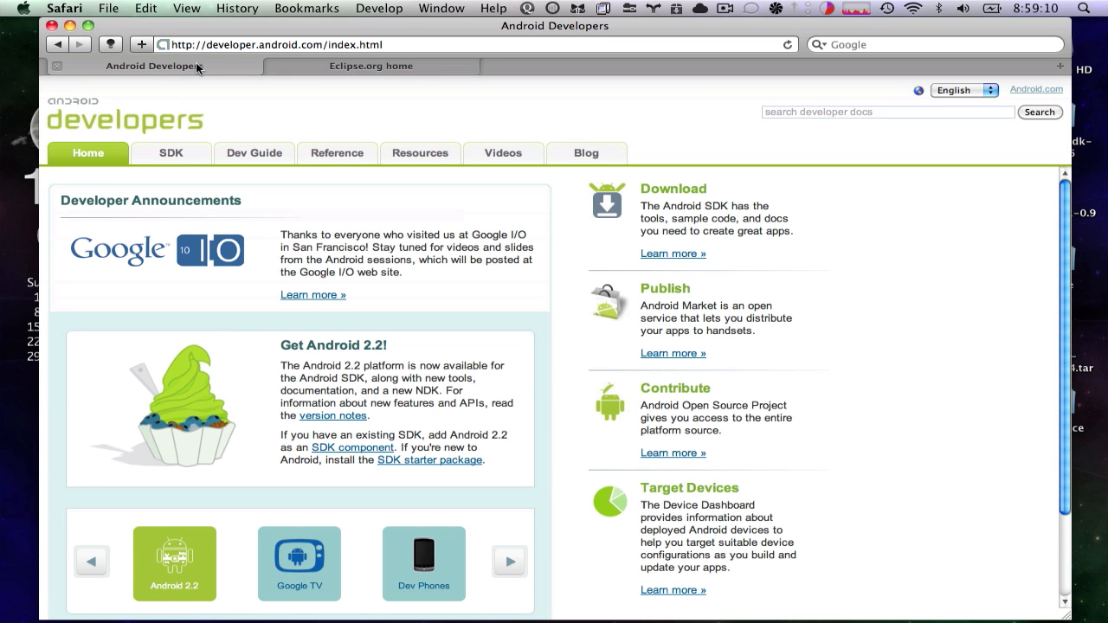
mouse_move(242, 109)
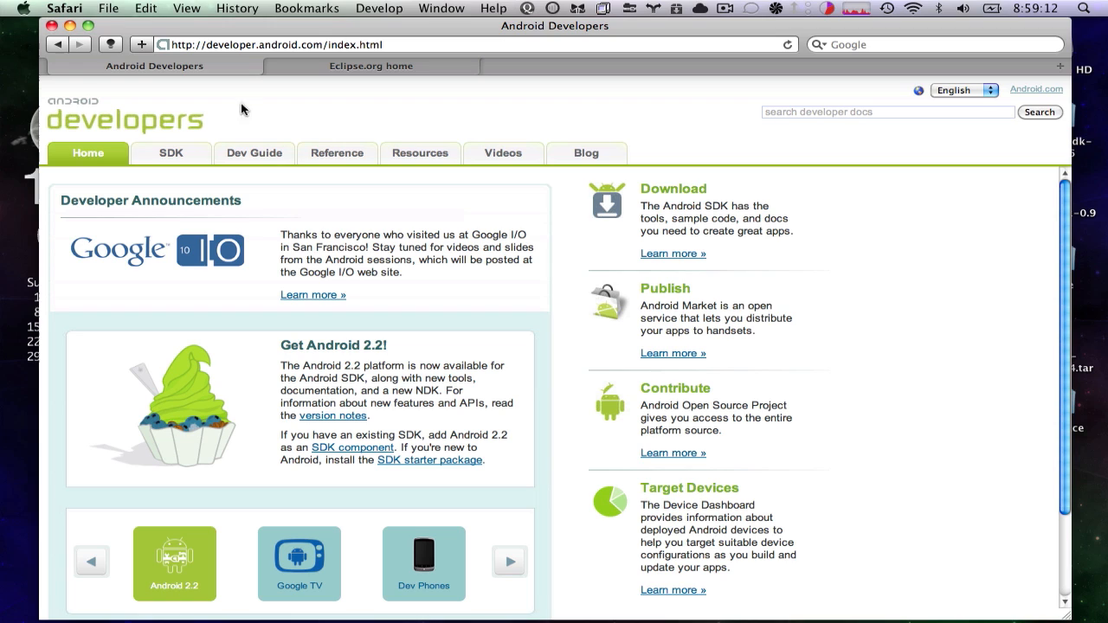
mouse_move(270, 118)
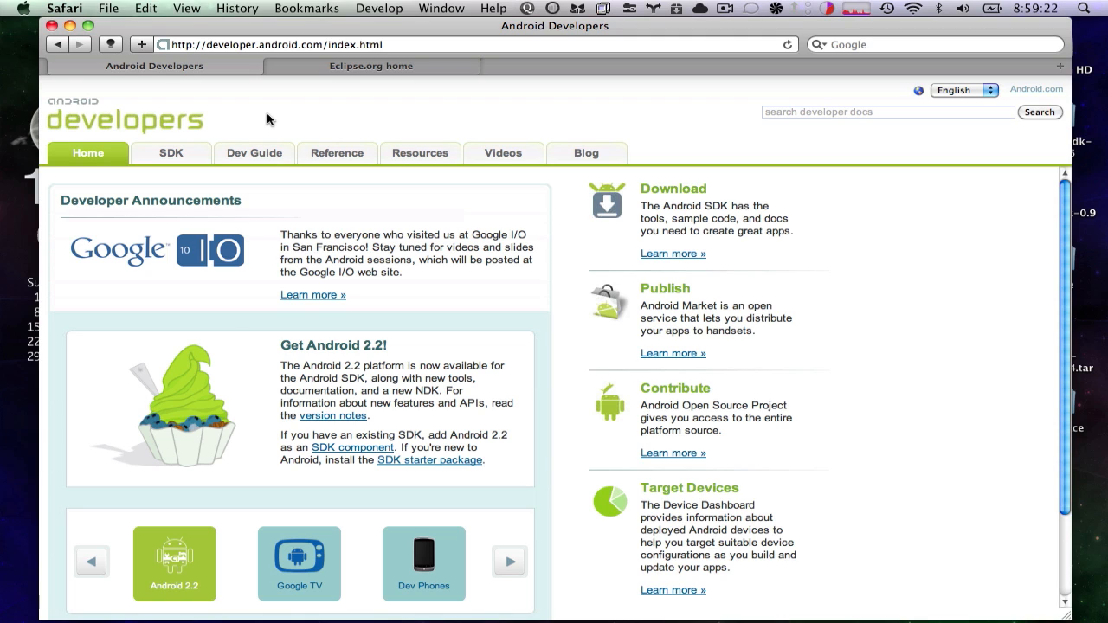
mouse_move(367, 215)
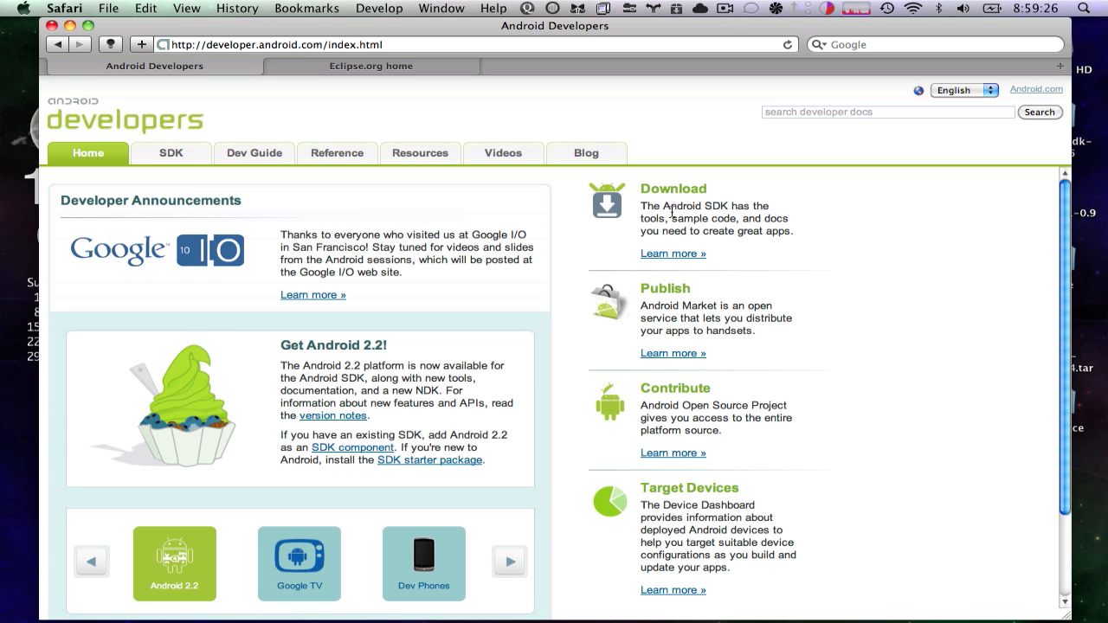
mouse_move(674, 252)
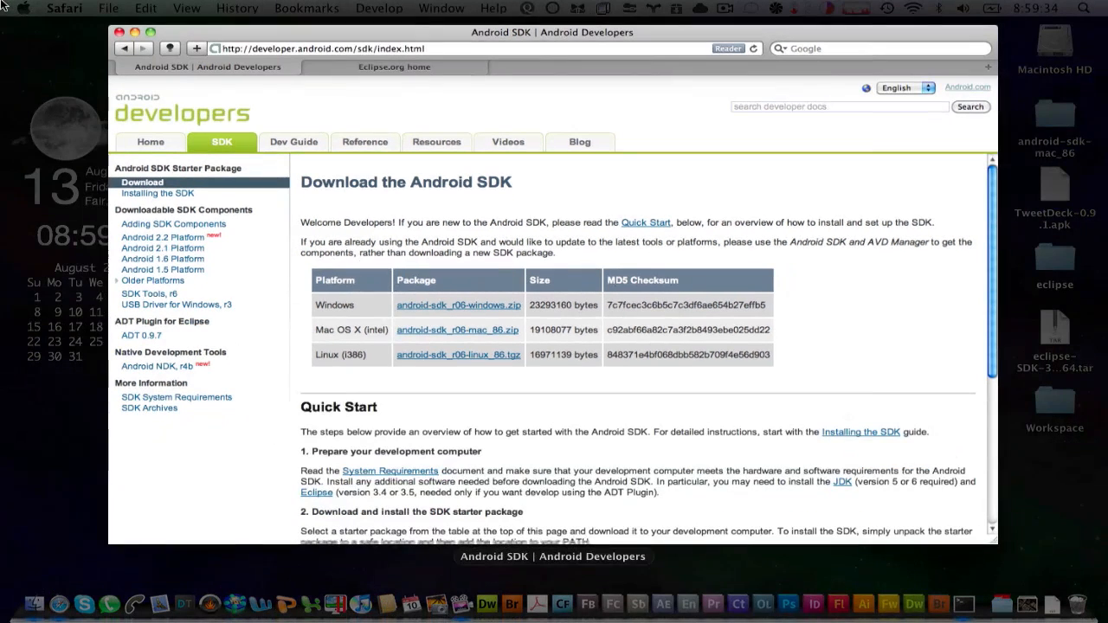
mouse_move(1038, 122)
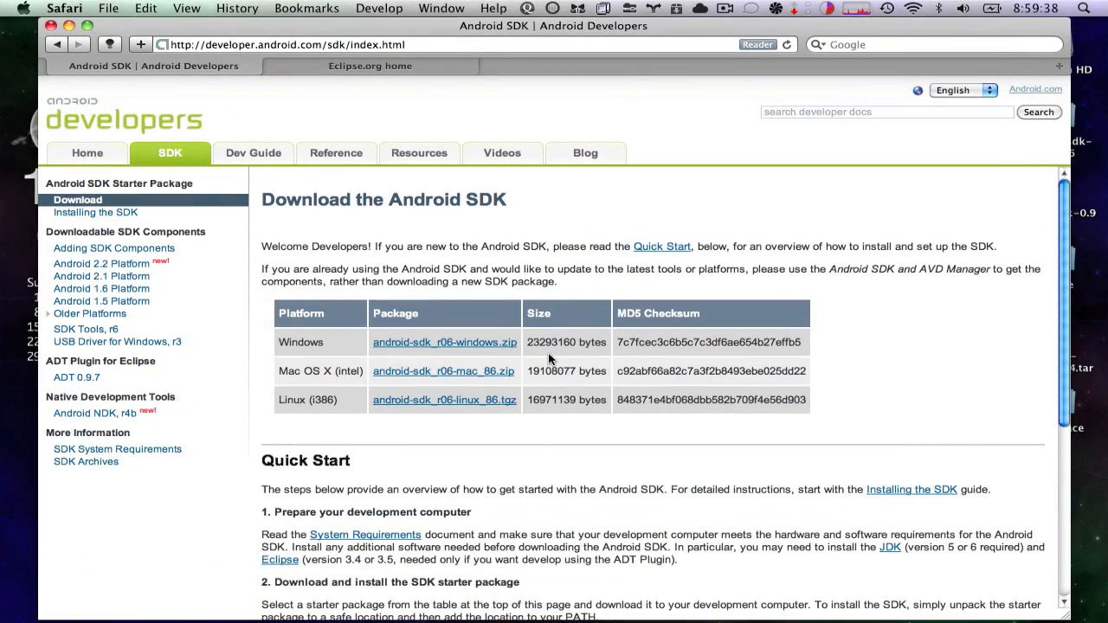
scroll(down, 3)
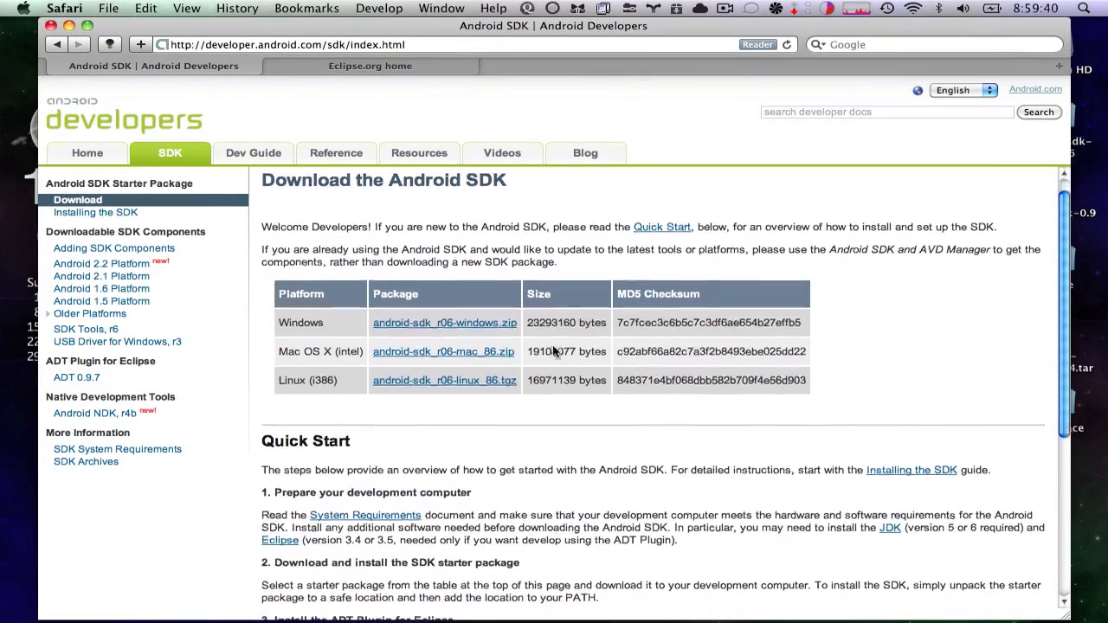
scroll(down, 3)
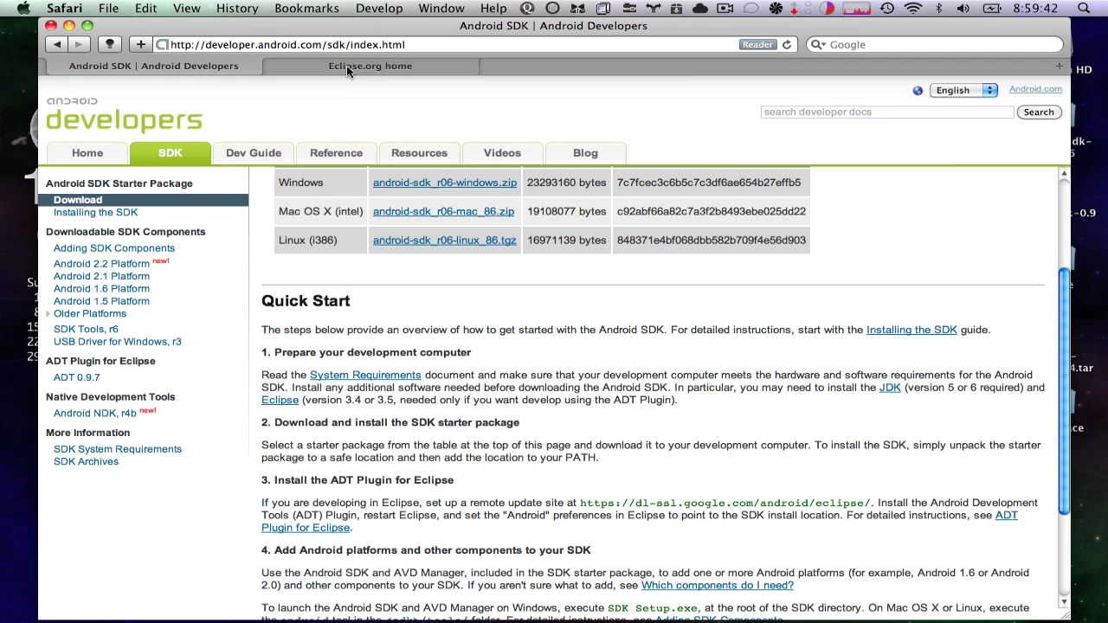
Step: Navigate Eclipse.org Downloads through Older Versions to the Eclipse Galileo SR2 Packages page
click(370, 65)
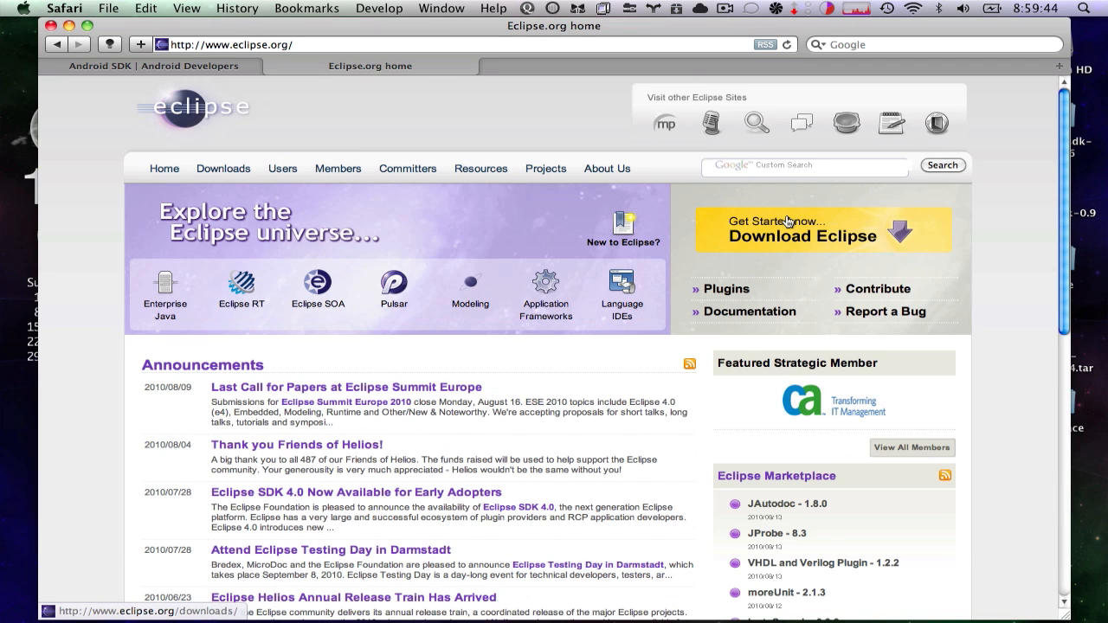
click(799, 236)
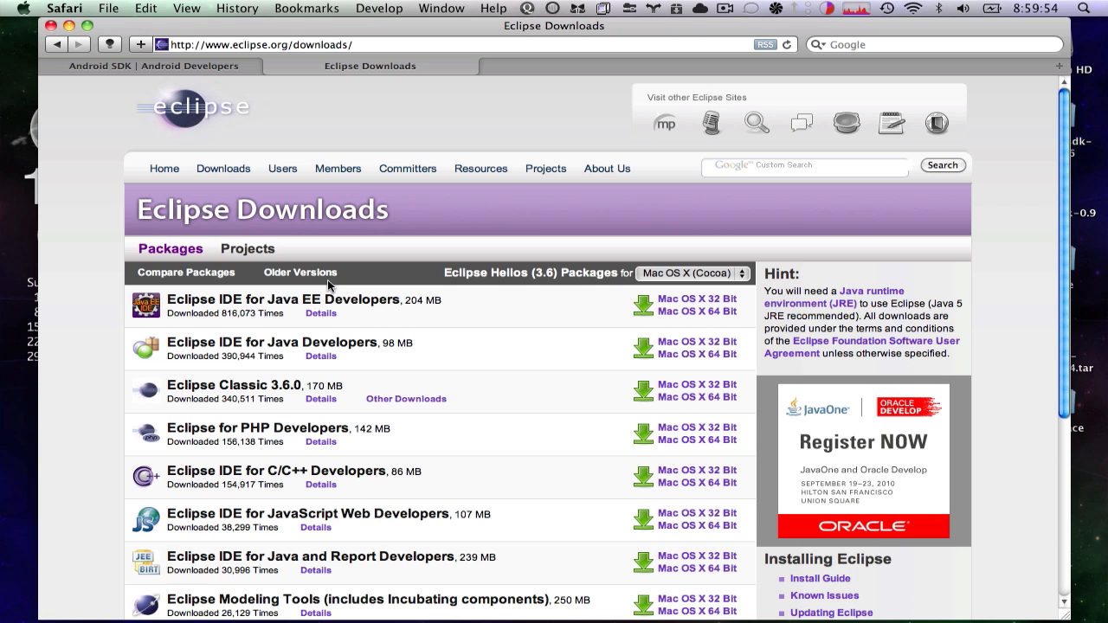
click(301, 273)
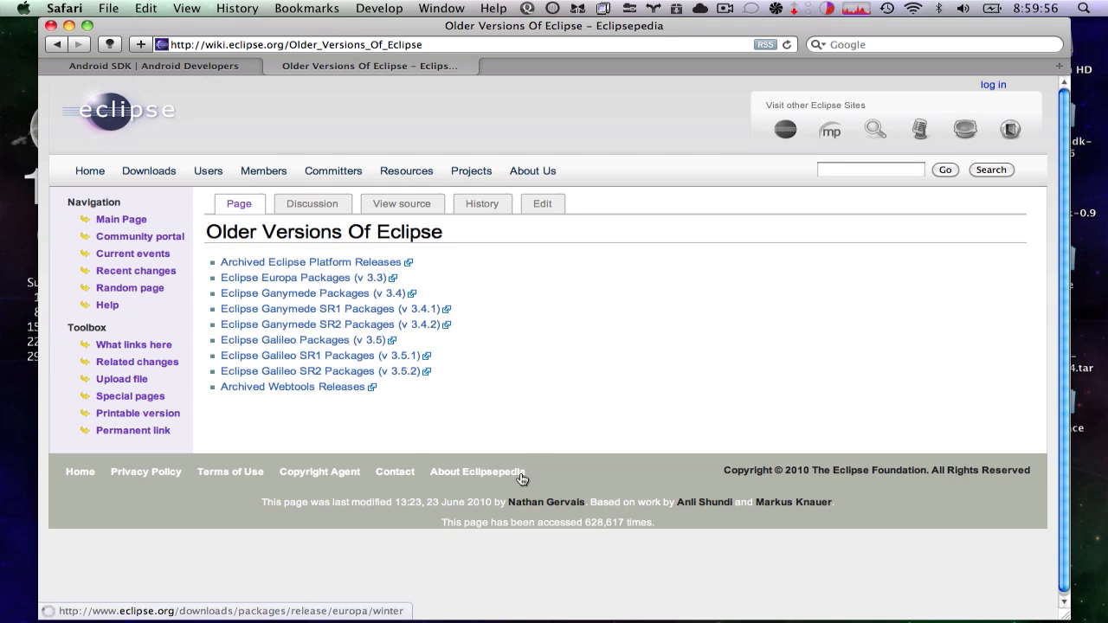
mouse_move(320, 371)
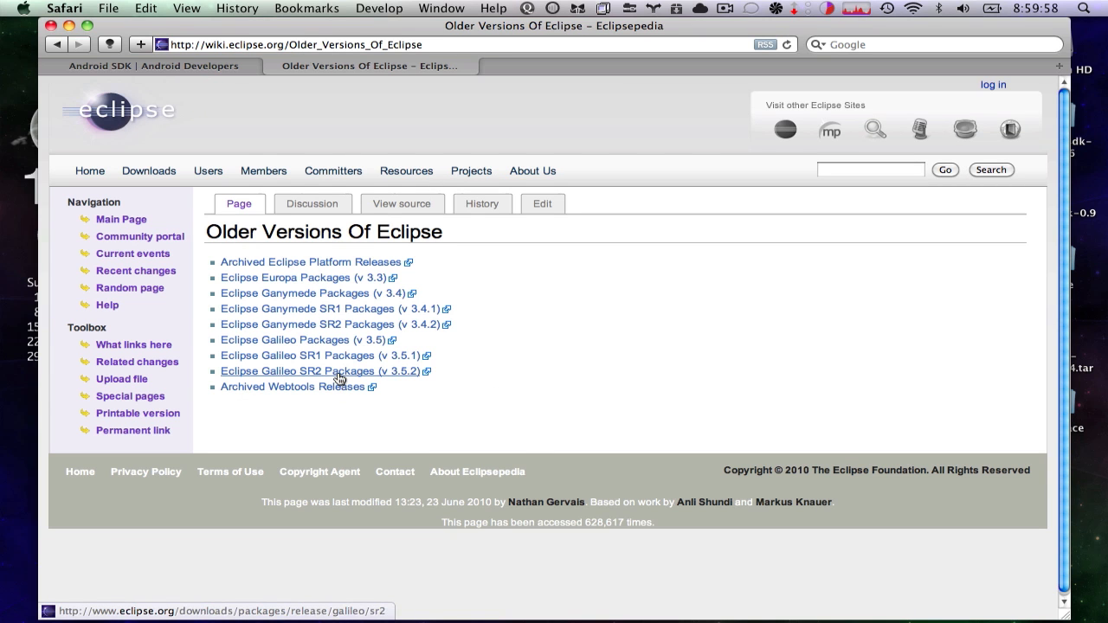
click(322, 370)
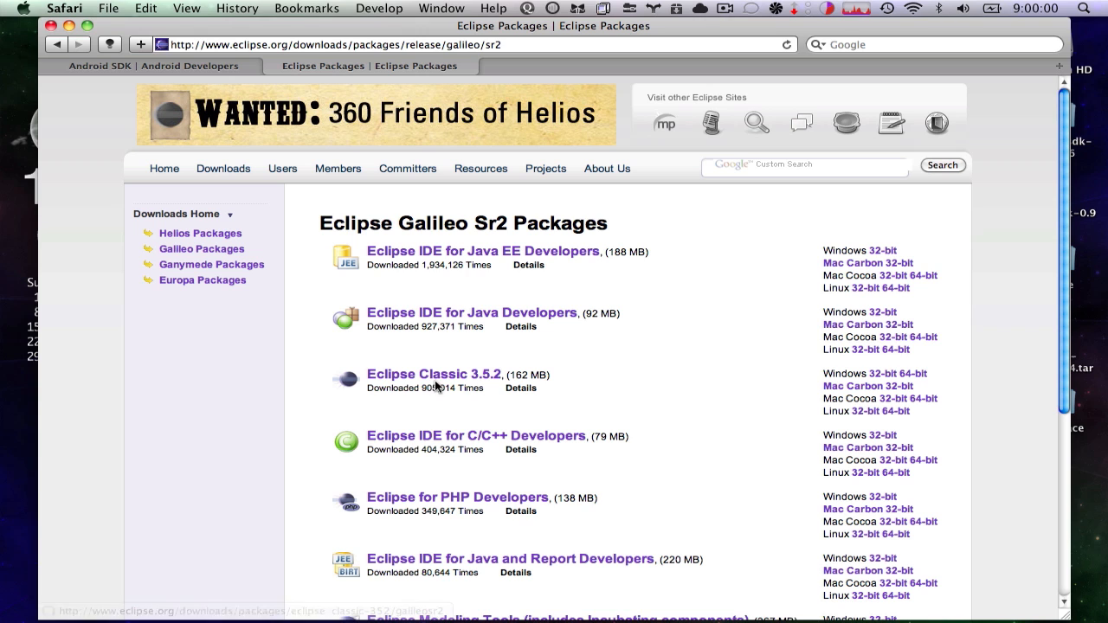
mouse_move(667, 318)
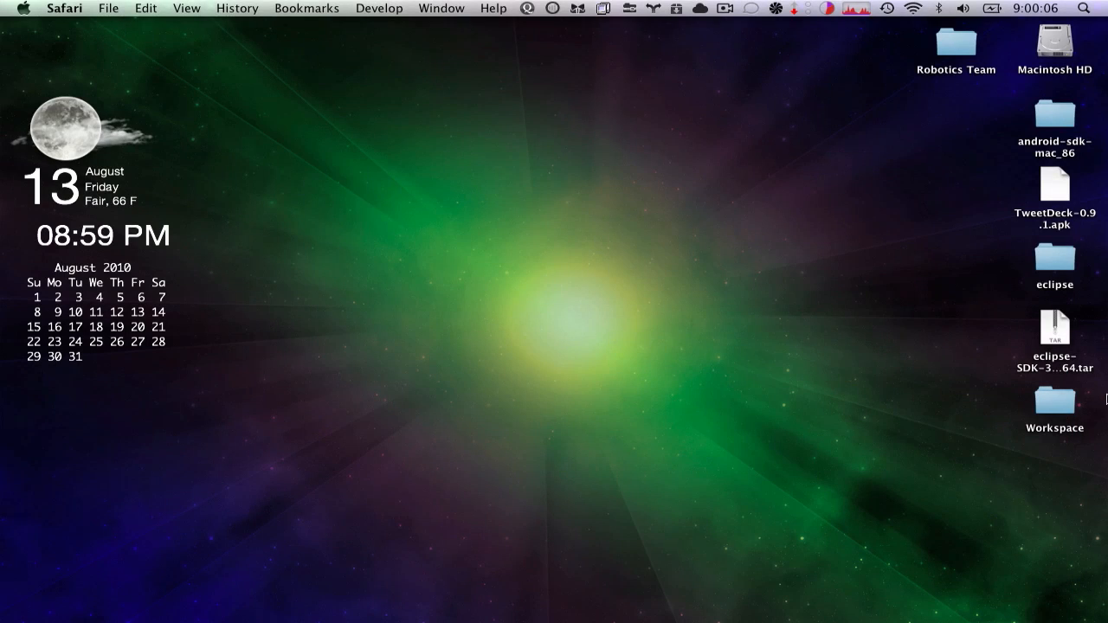
Step: Launch Eclipse from the eclipse folder on the desktop
double_click(1054, 256)
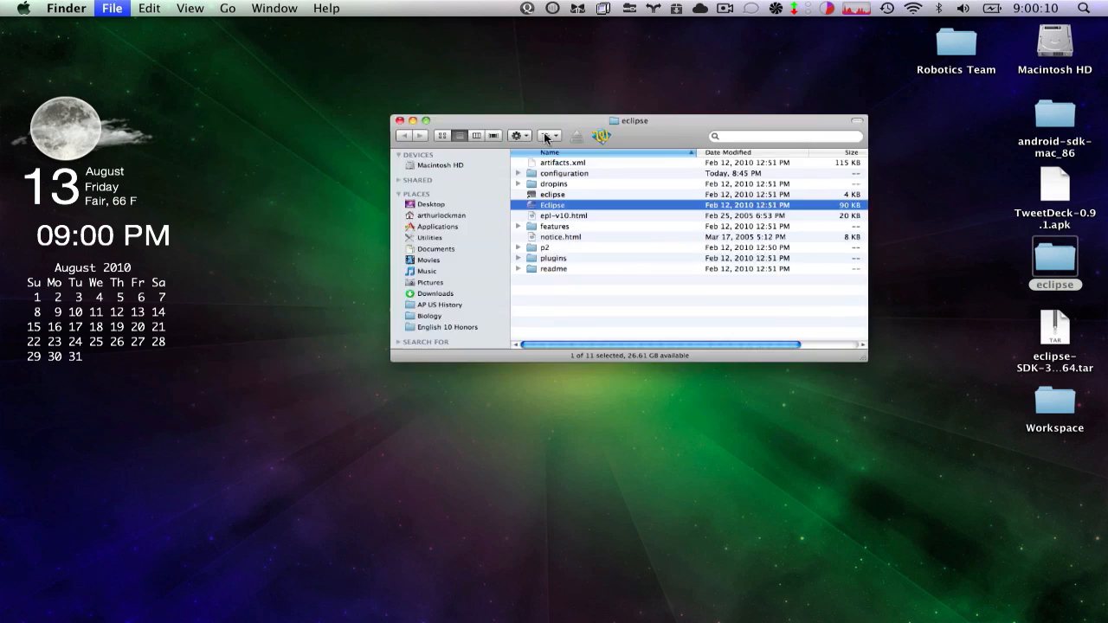
double_click(552, 204)
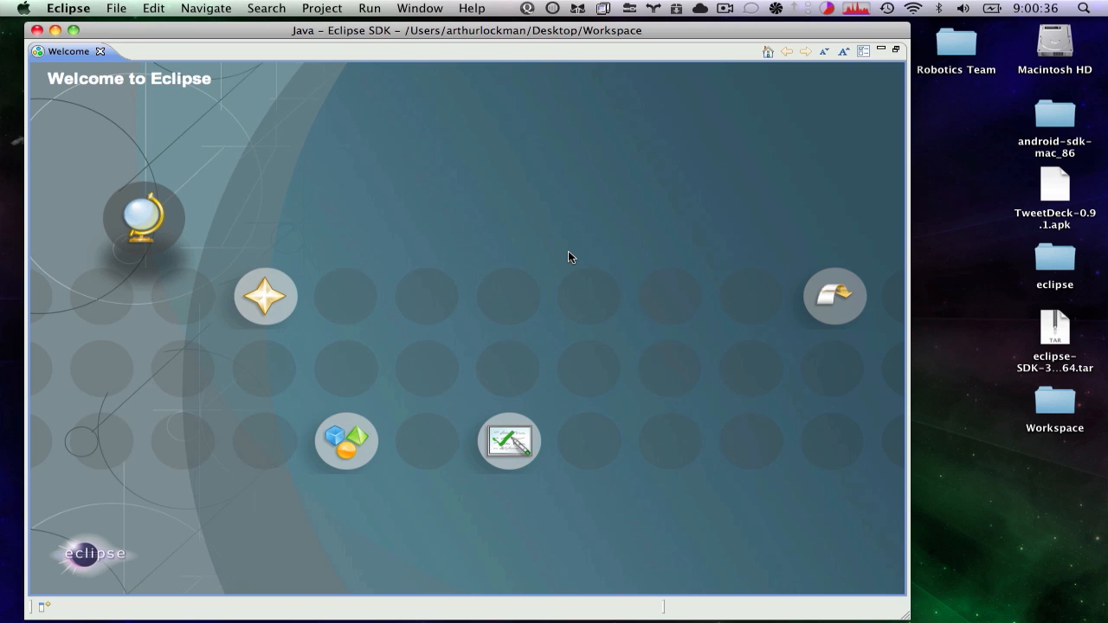
mouse_move(609, 86)
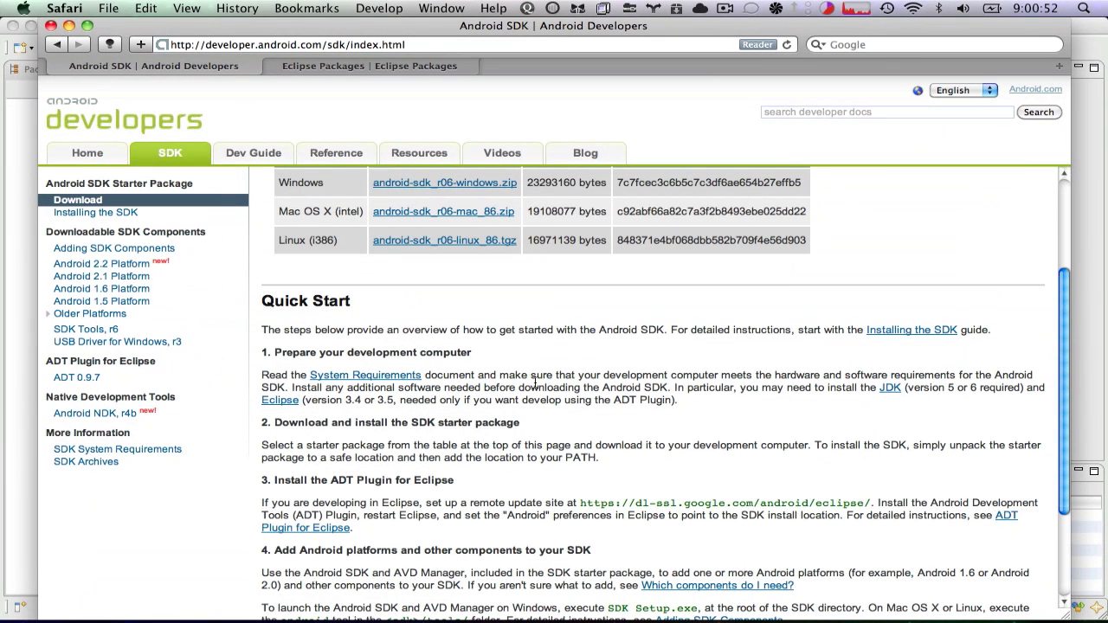
Step: Scroll to Quick Start step 3 and select the ADT plugin update-site address
scroll(down, 3)
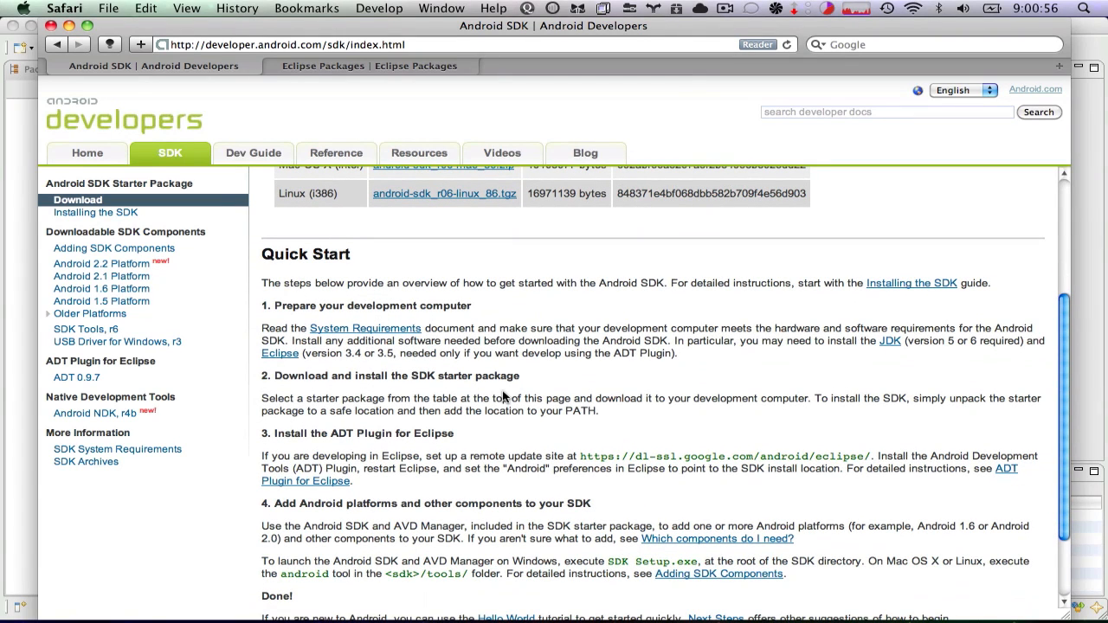
mouse_move(263, 457)
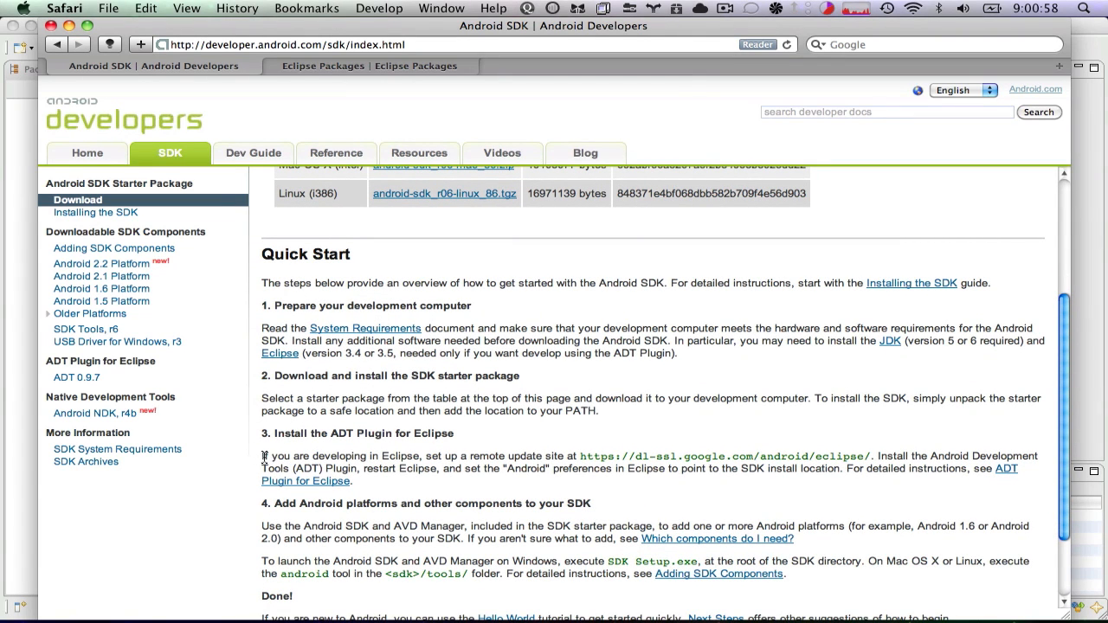
double_click(289, 433)
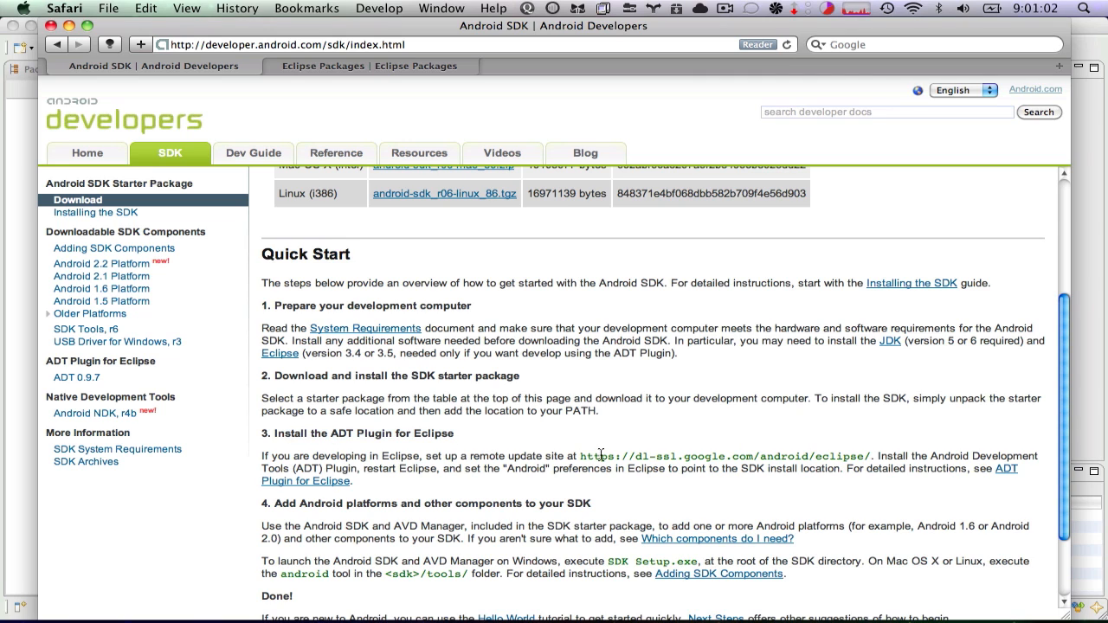
double_click(594, 457)
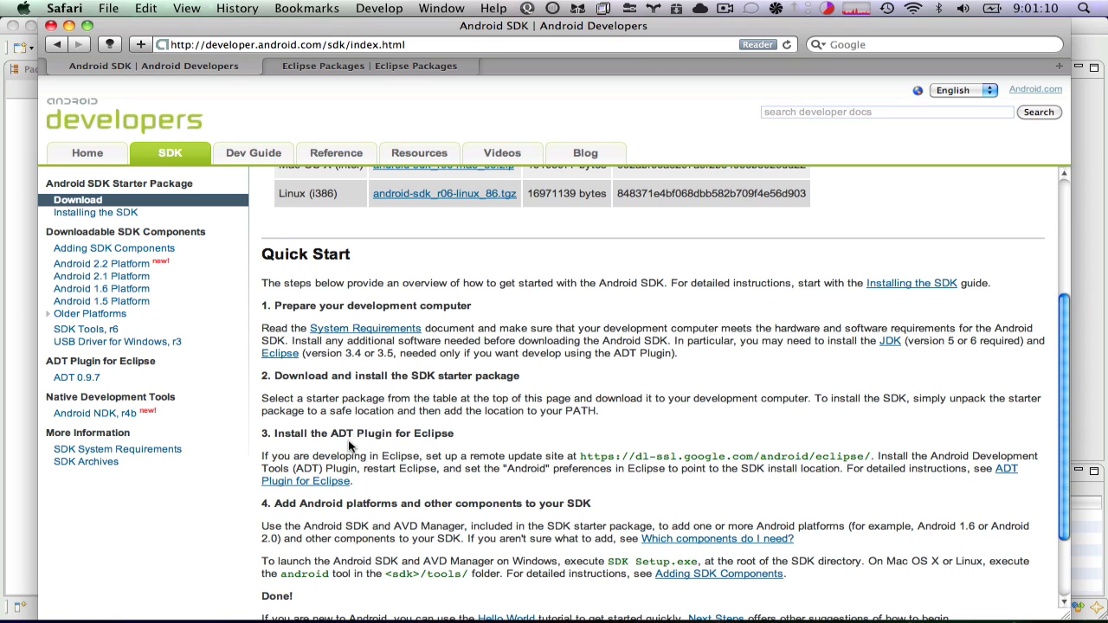
mouse_move(13, 346)
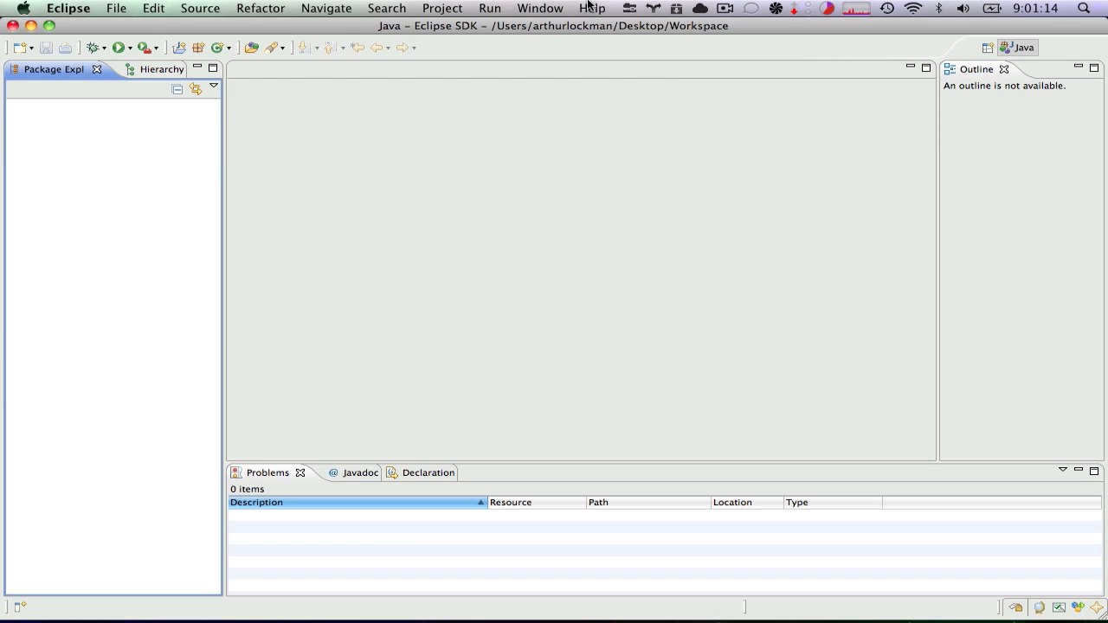
click(592, 7)
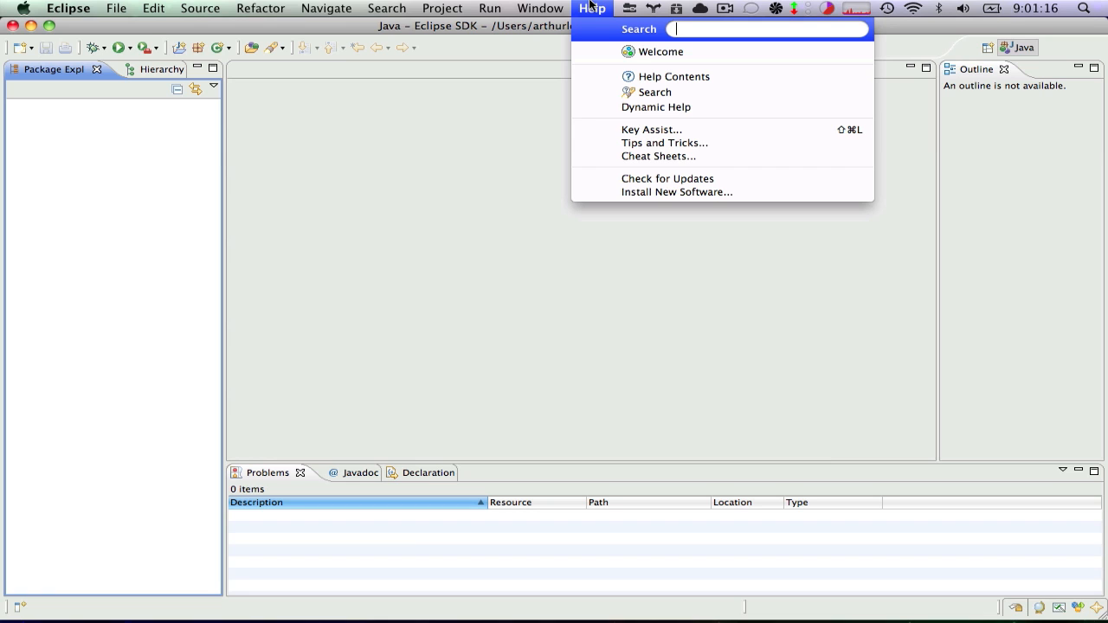
mouse_move(675, 191)
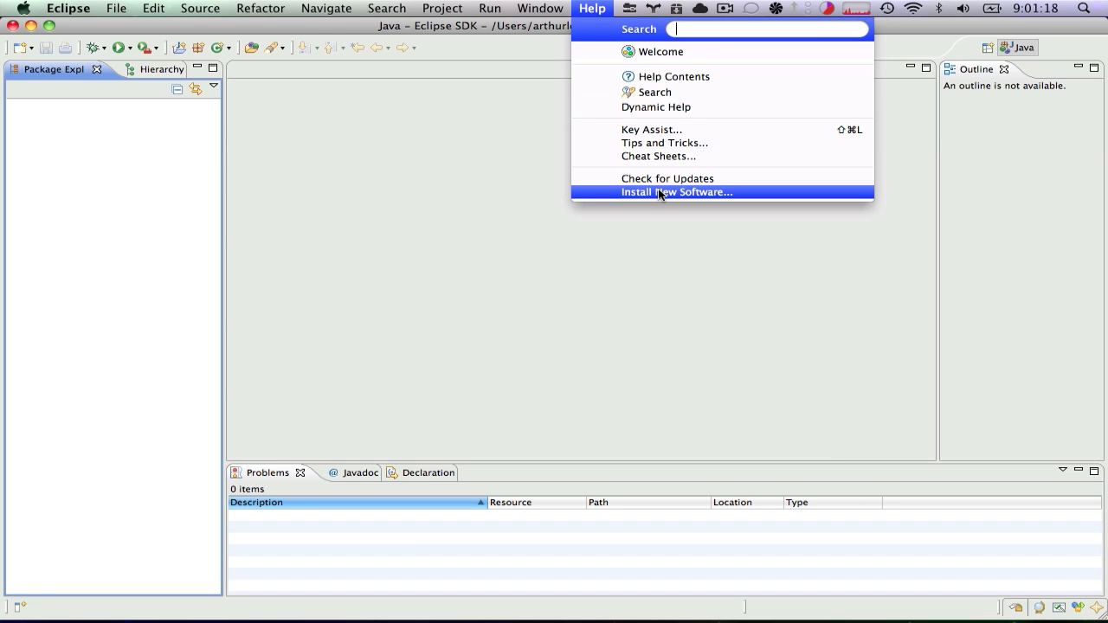
click(676, 191)
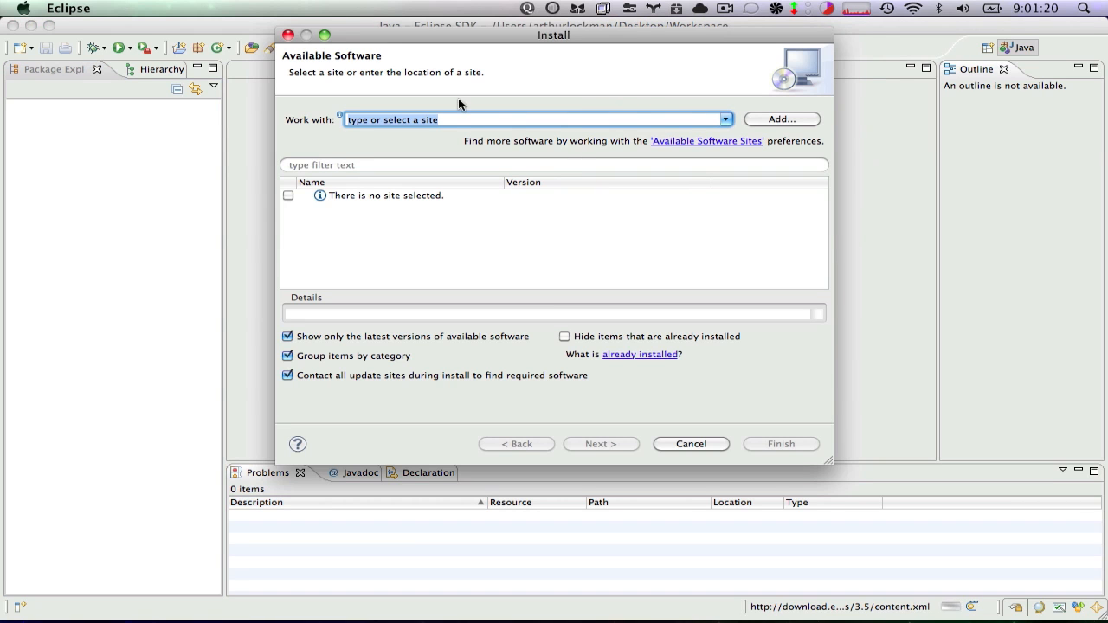
text(https://dl-ssl.google.com/android/eclipse/)
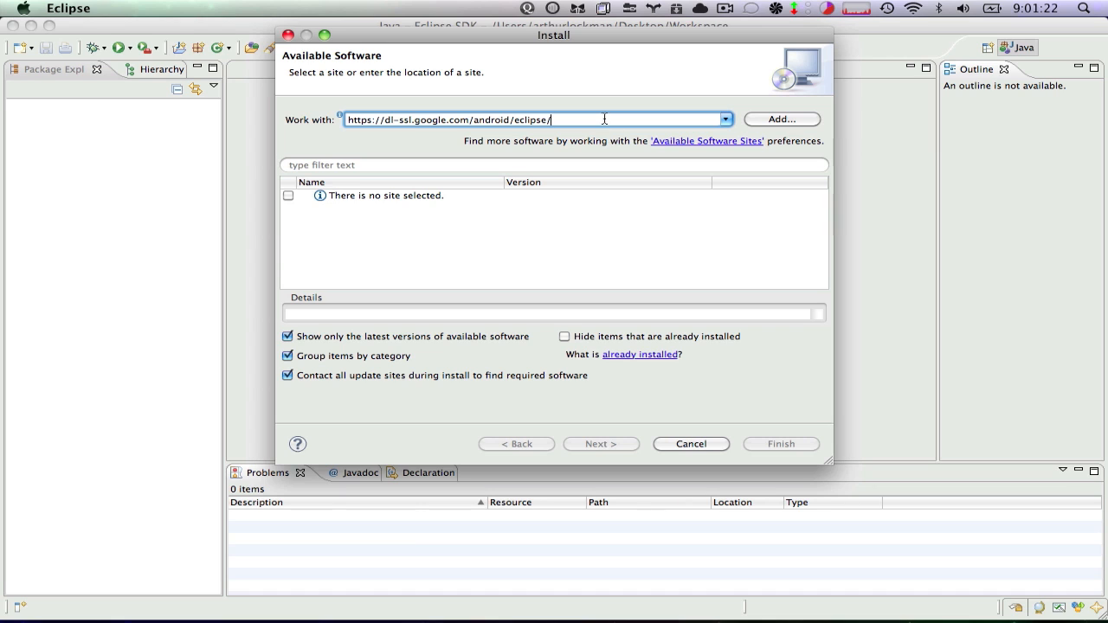
Step: Add the update site under the name Android
click(779, 118)
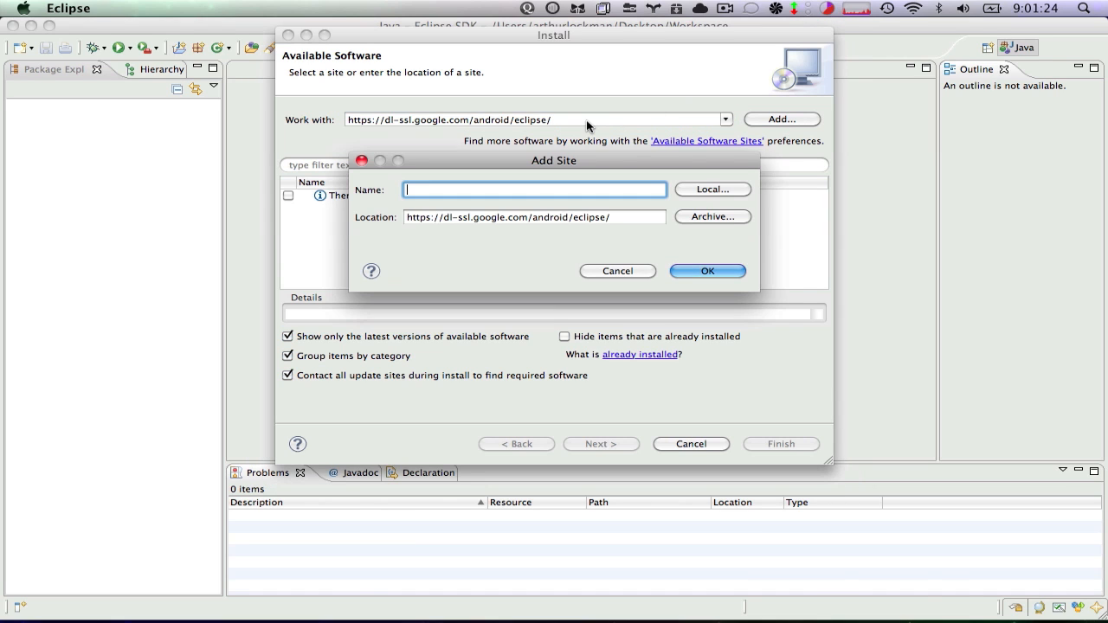
text(Android)
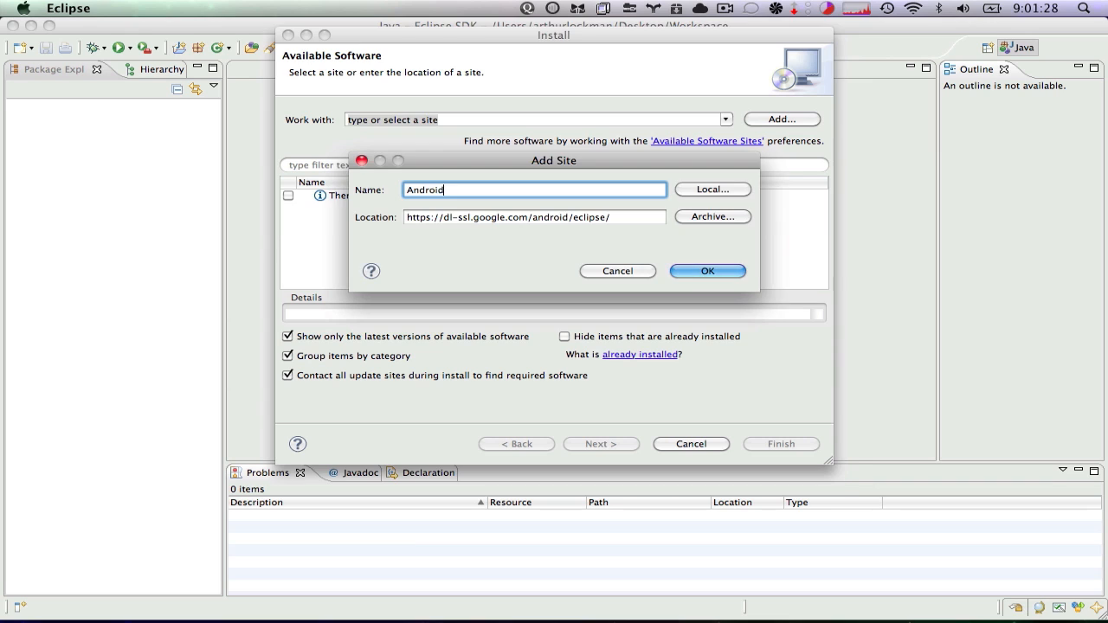
click(706, 270)
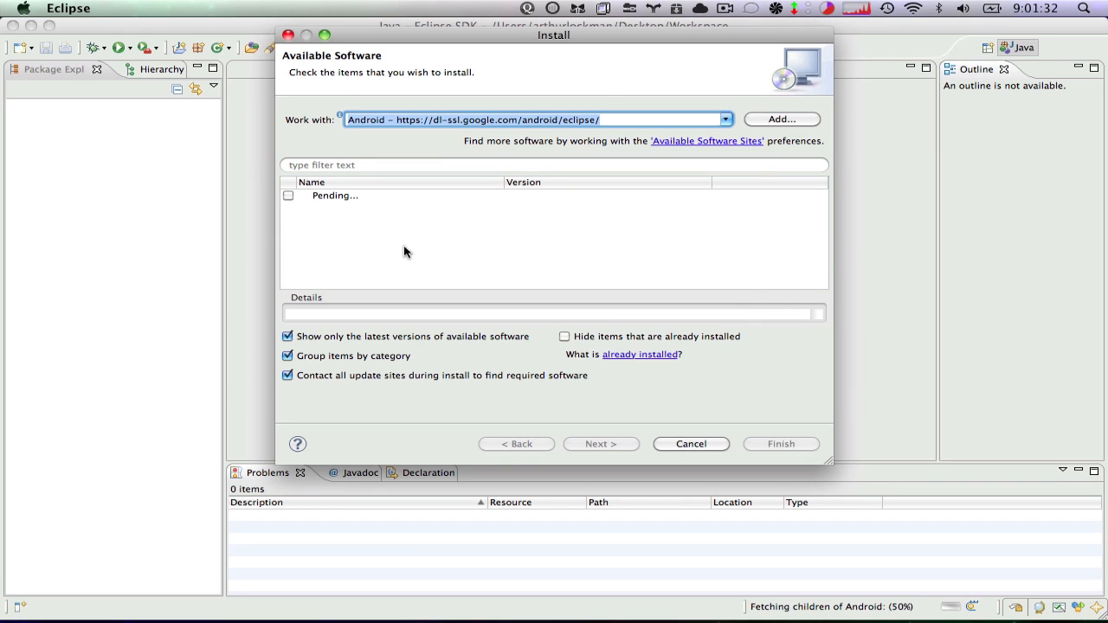
mouse_move(481, 110)
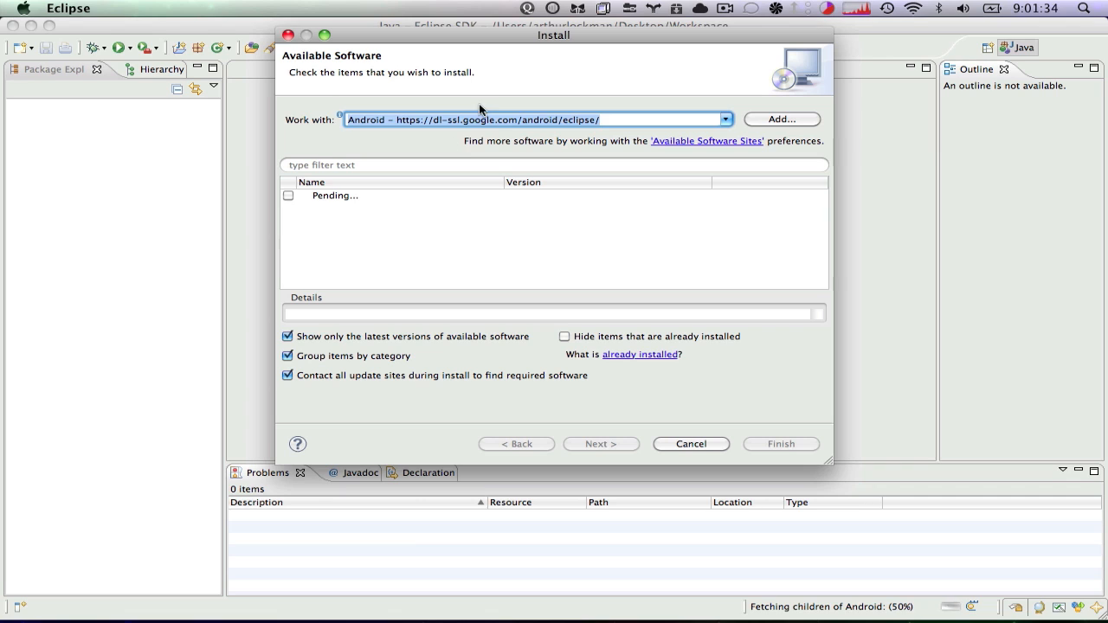
mouse_move(440, 251)
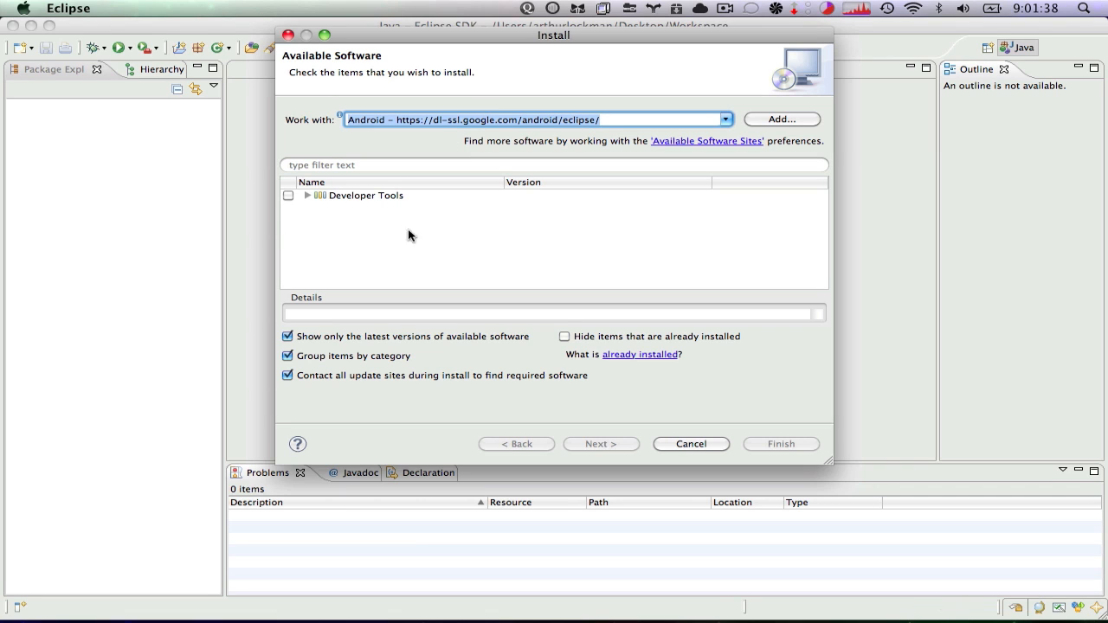
Step: Select all Developer Tools (Android DDMS and Development Tools), accept the licenses and start installation
click(308, 194)
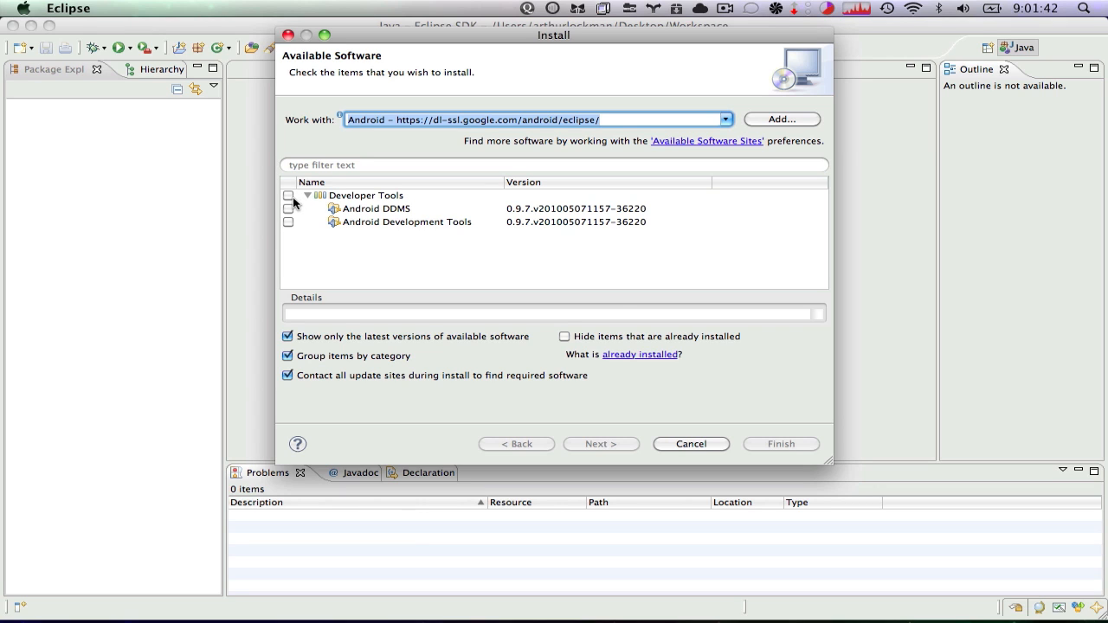
click(287, 194)
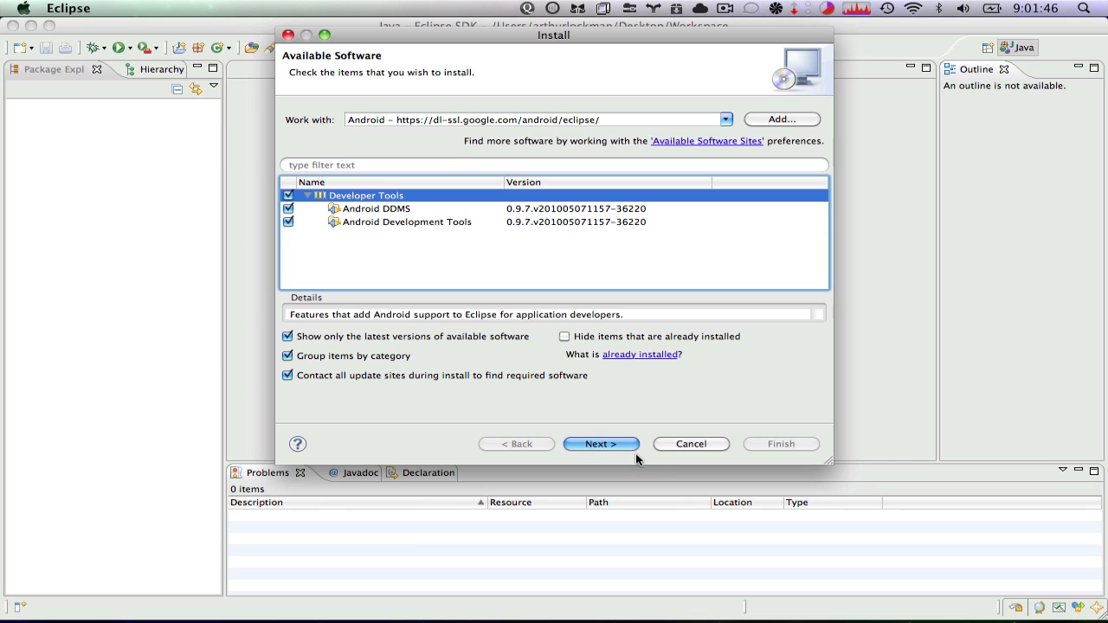
click(600, 443)
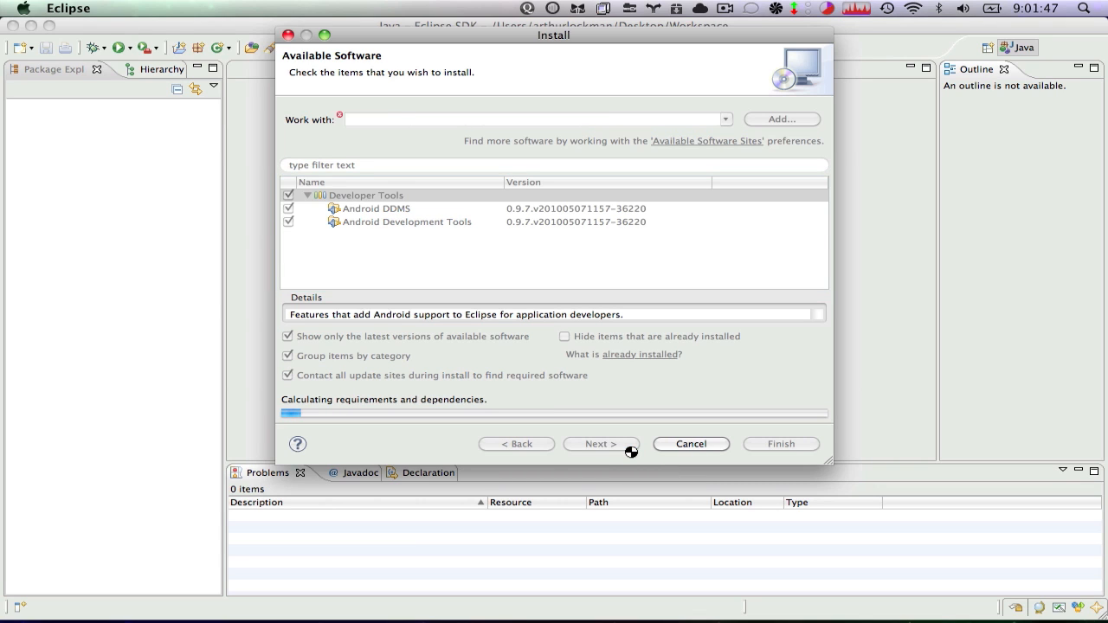
click(599, 444)
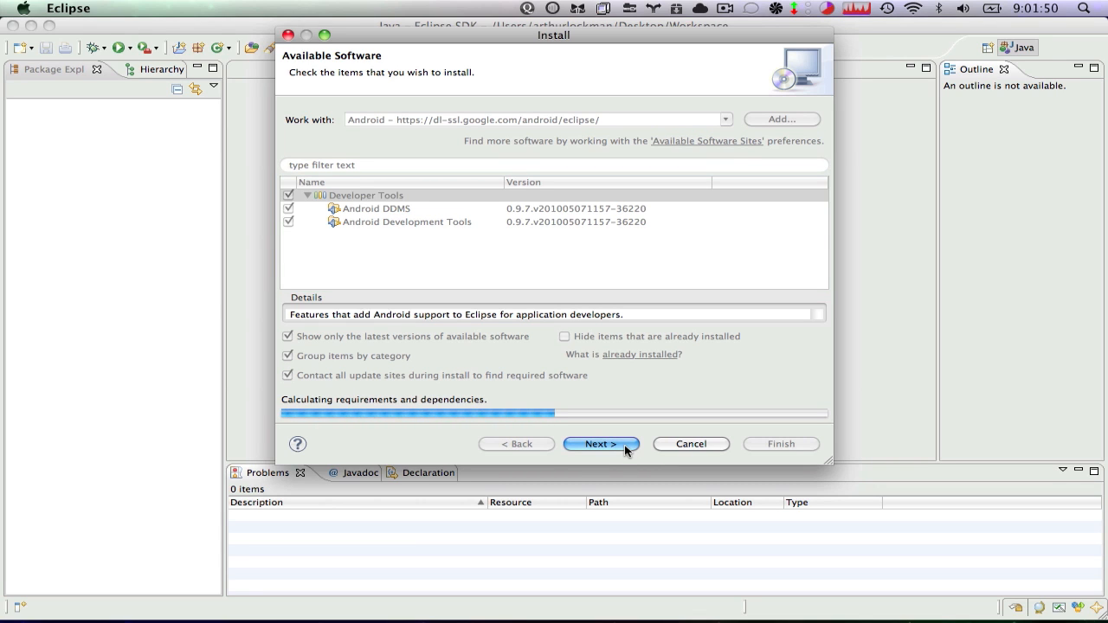
click(600, 443)
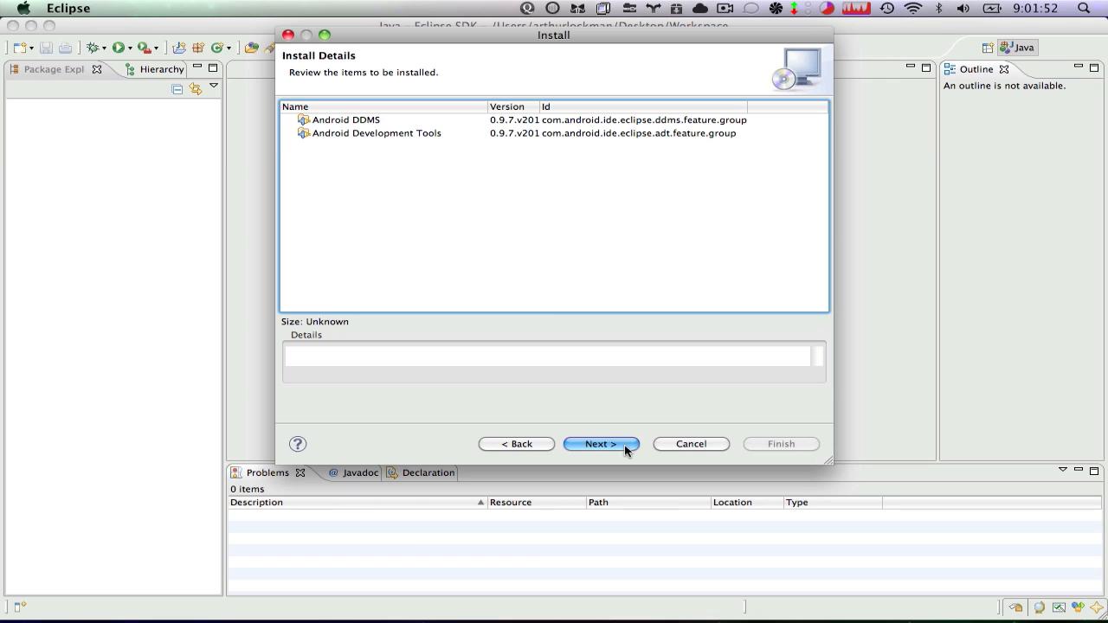
click(600, 443)
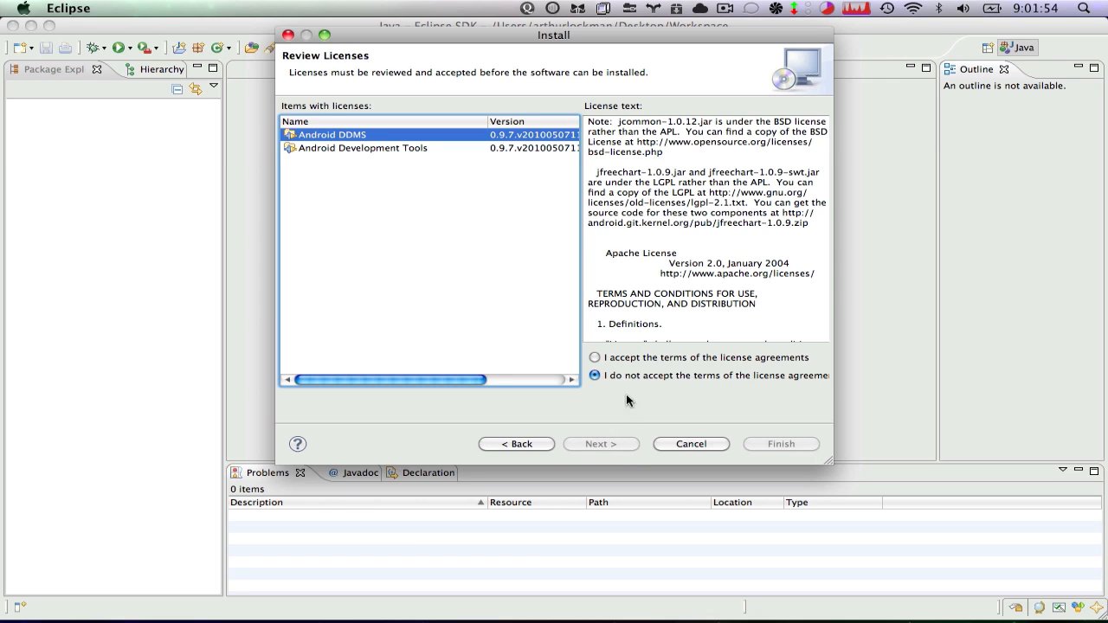
click(596, 357)
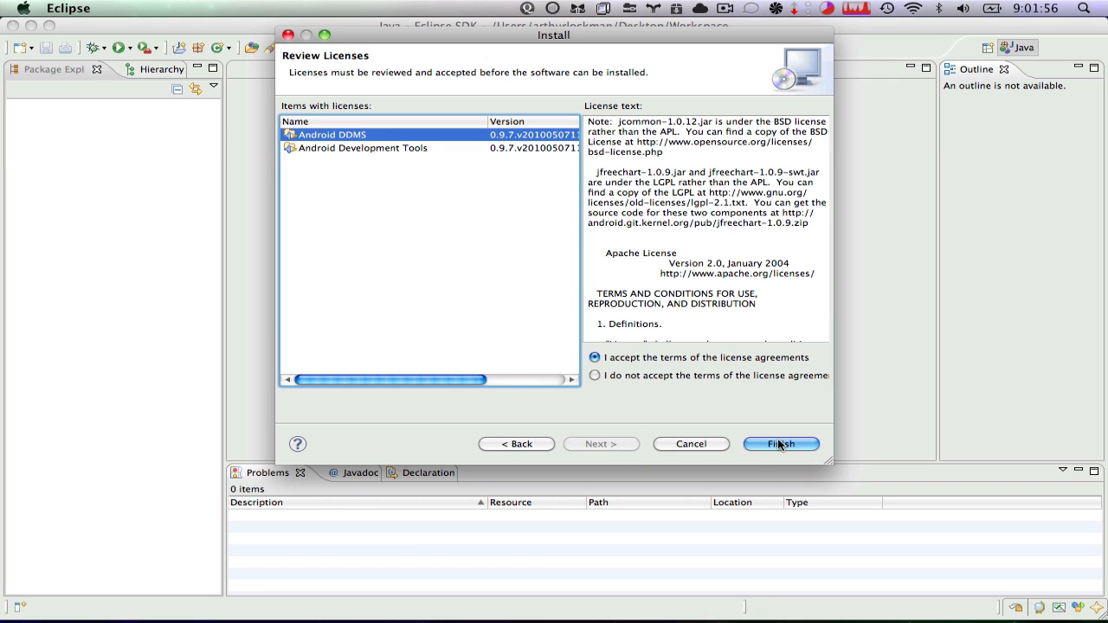
click(779, 443)
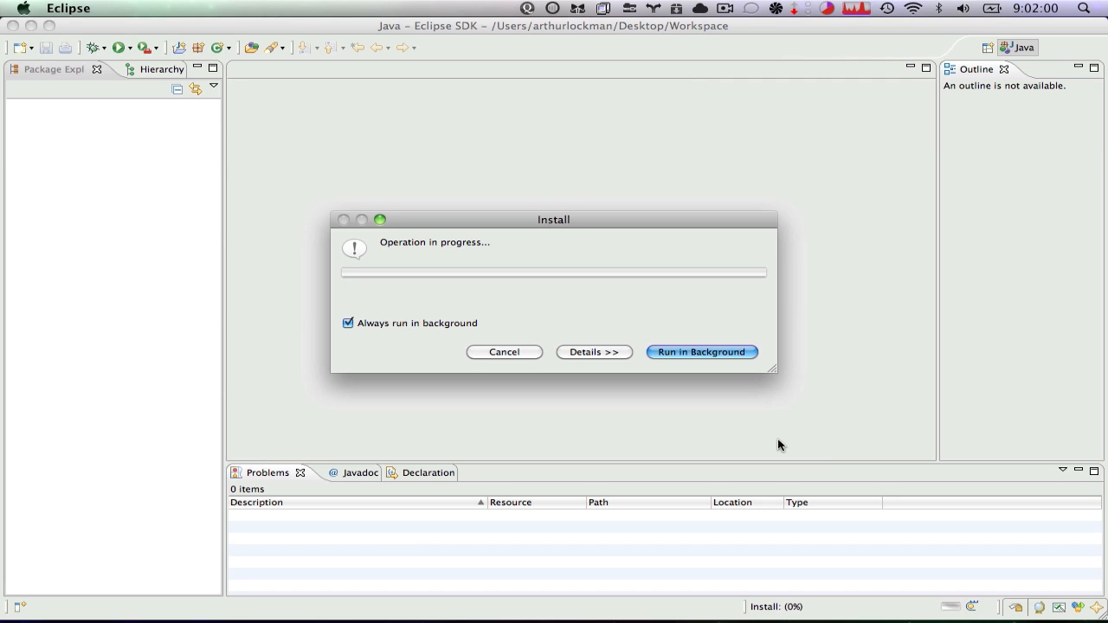
Step: Show the details of the Android tools installation progress
click(592, 352)
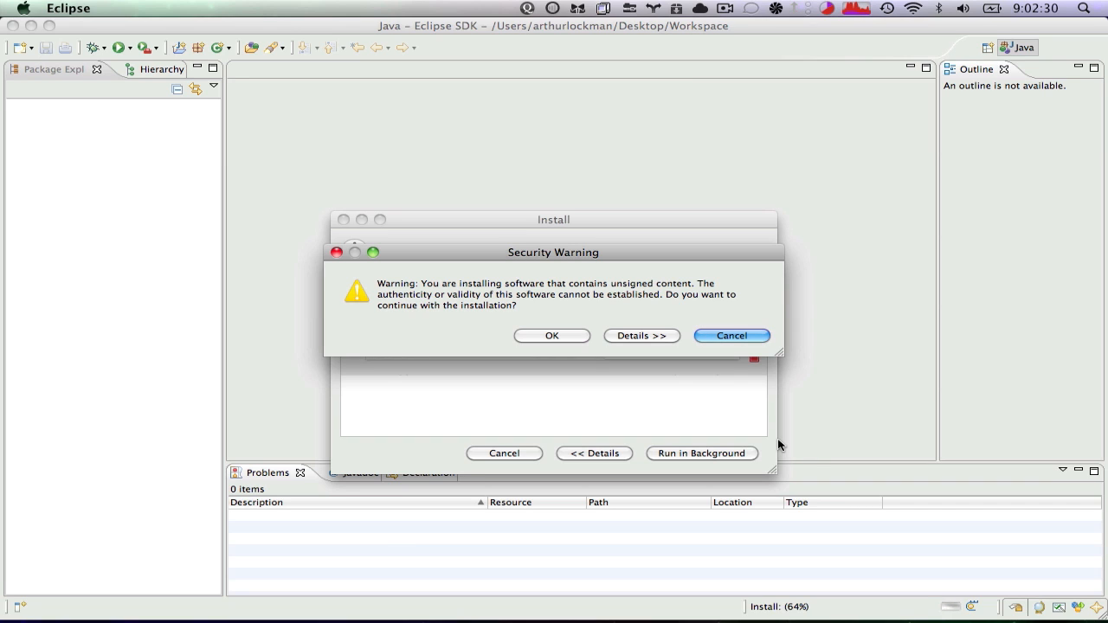
mouse_move(578, 277)
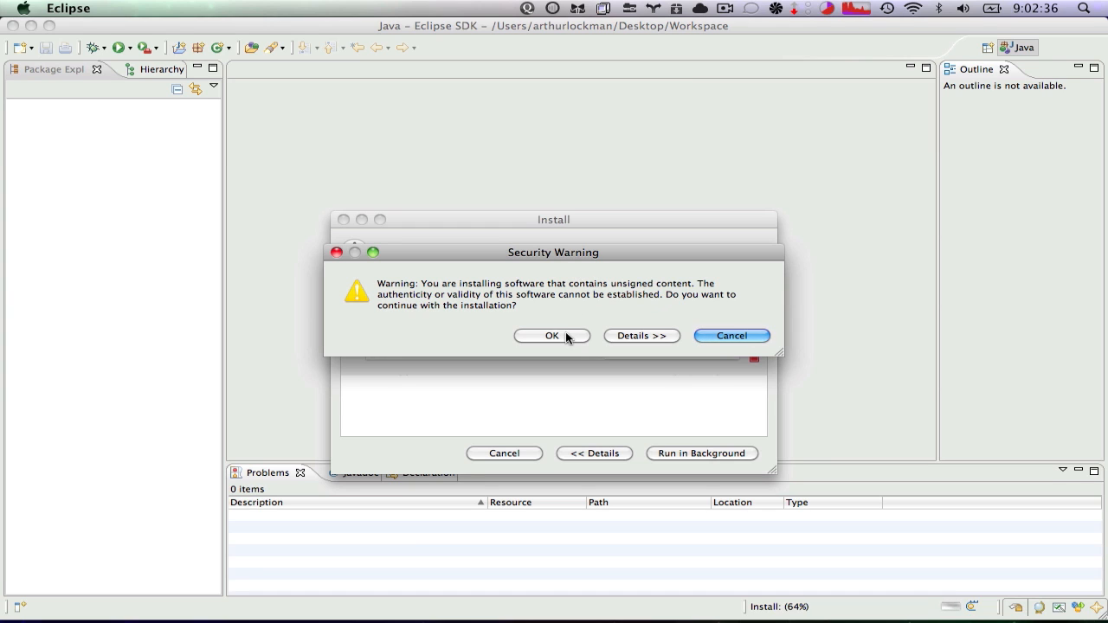
Step: Accept the unsigned-content security warning so the installation continues
click(551, 336)
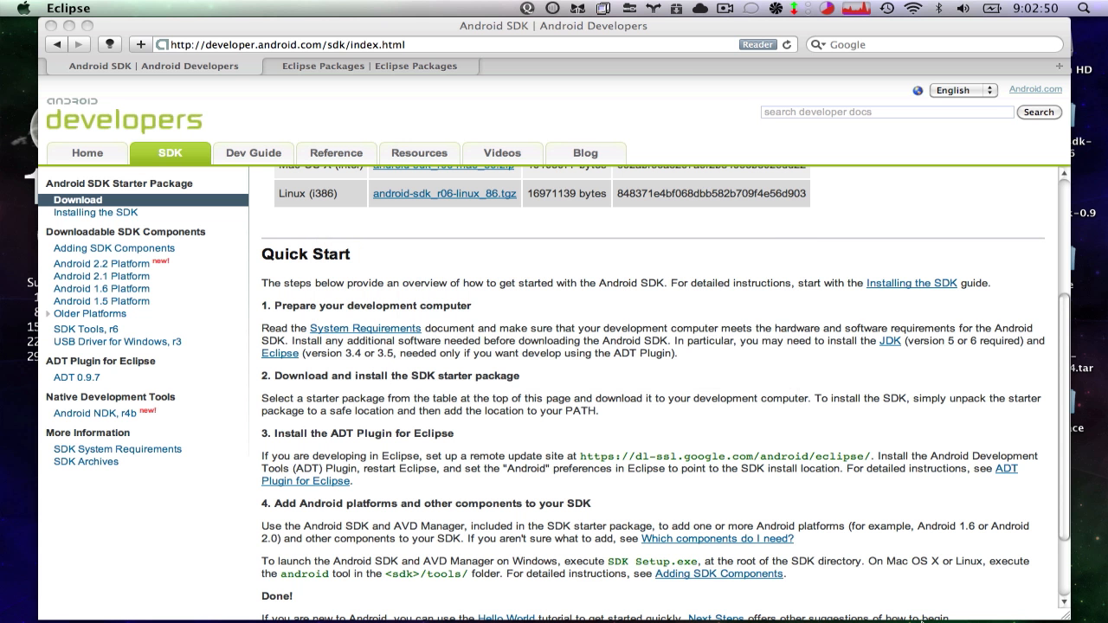
Step: Bring Safari's Android SDK Quick Start page back to the front
click(962, 602)
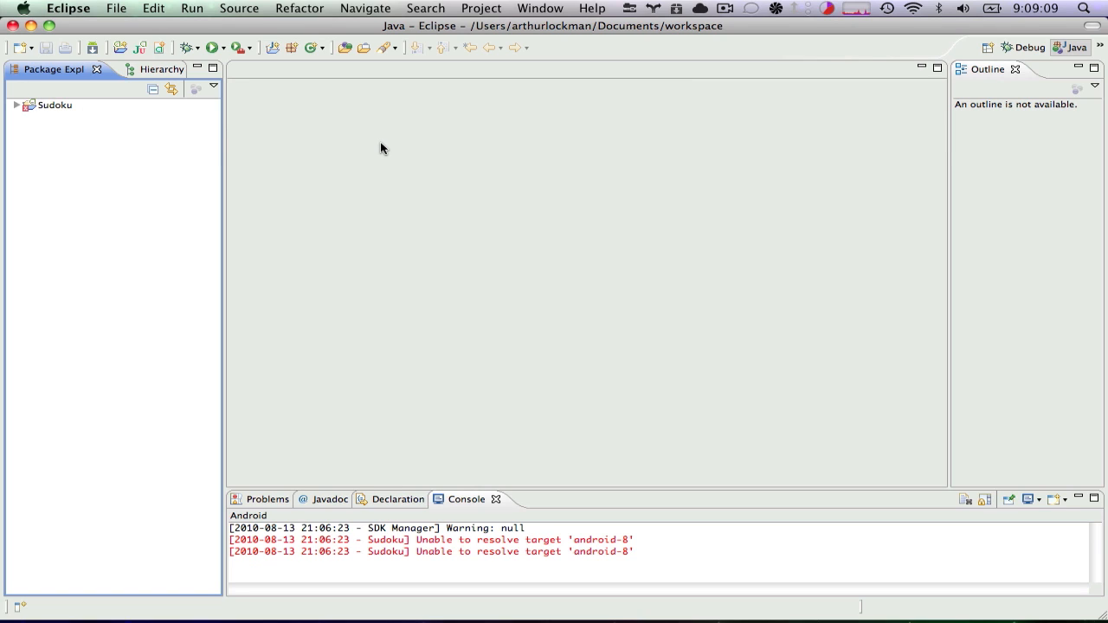
mouse_move(251, 101)
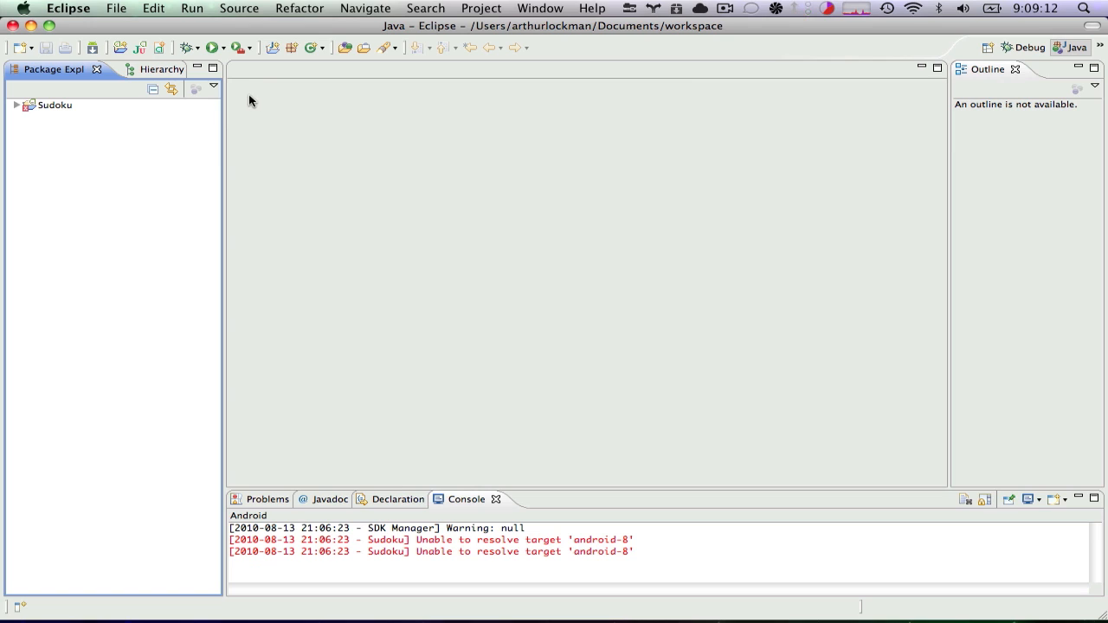
mouse_move(263, 82)
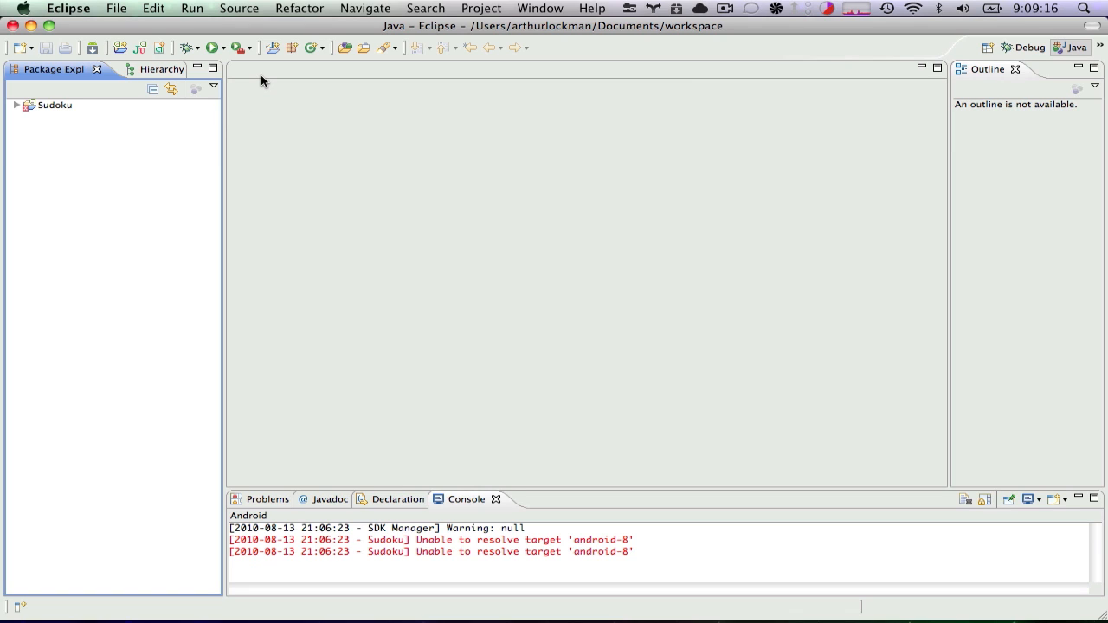
mouse_move(93, 56)
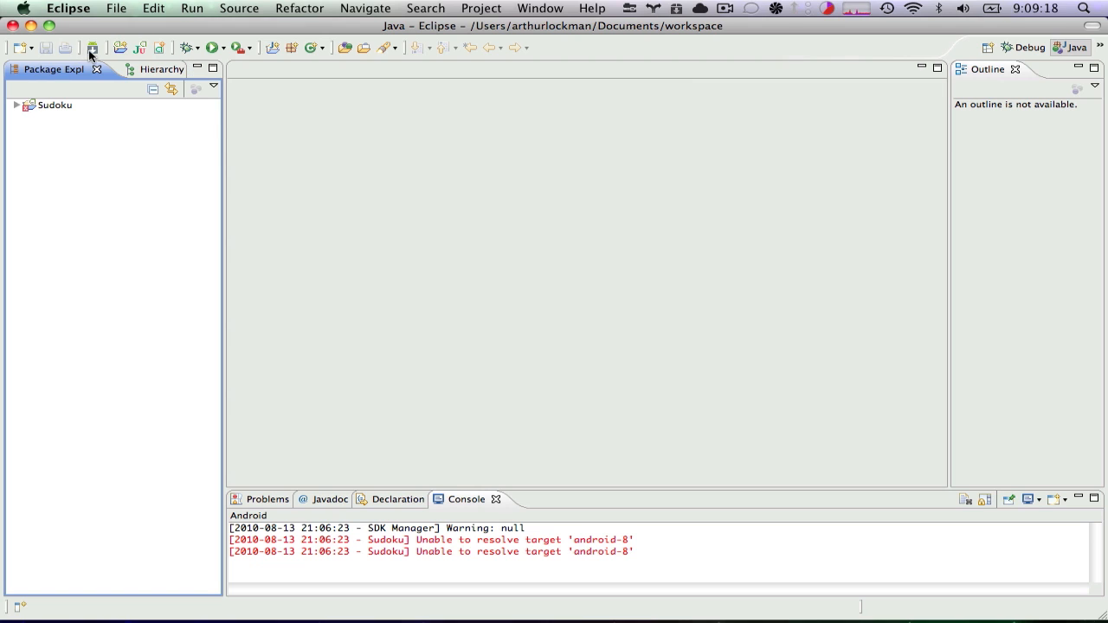
mouse_move(94, 48)
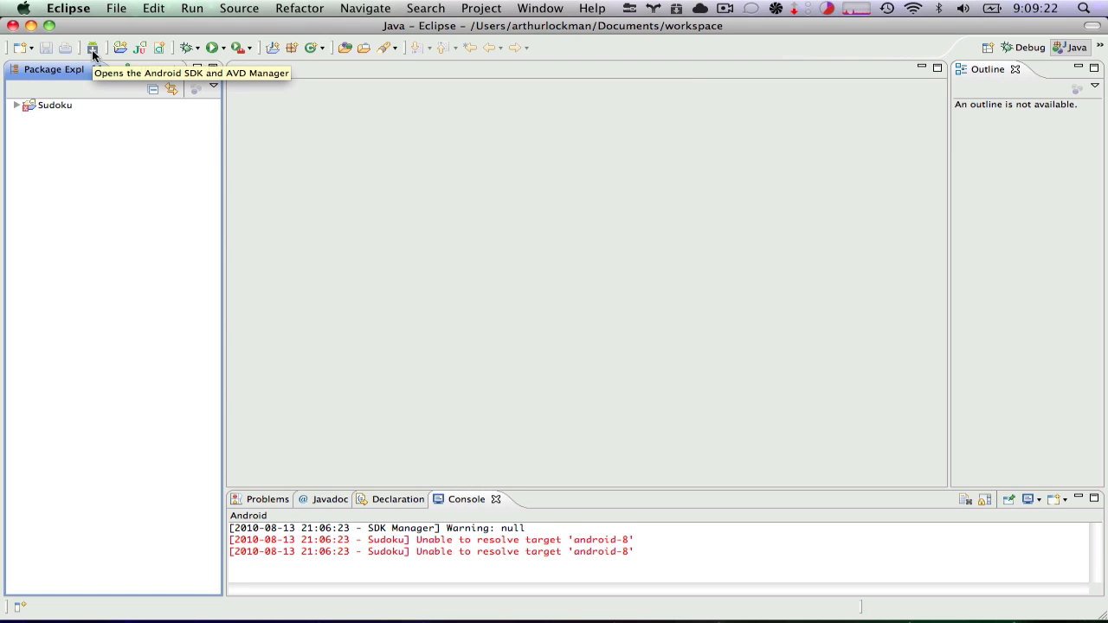
Step: Bring up the Android SDK and AVD Manager and switch from Installed to Available Packages
click(93, 49)
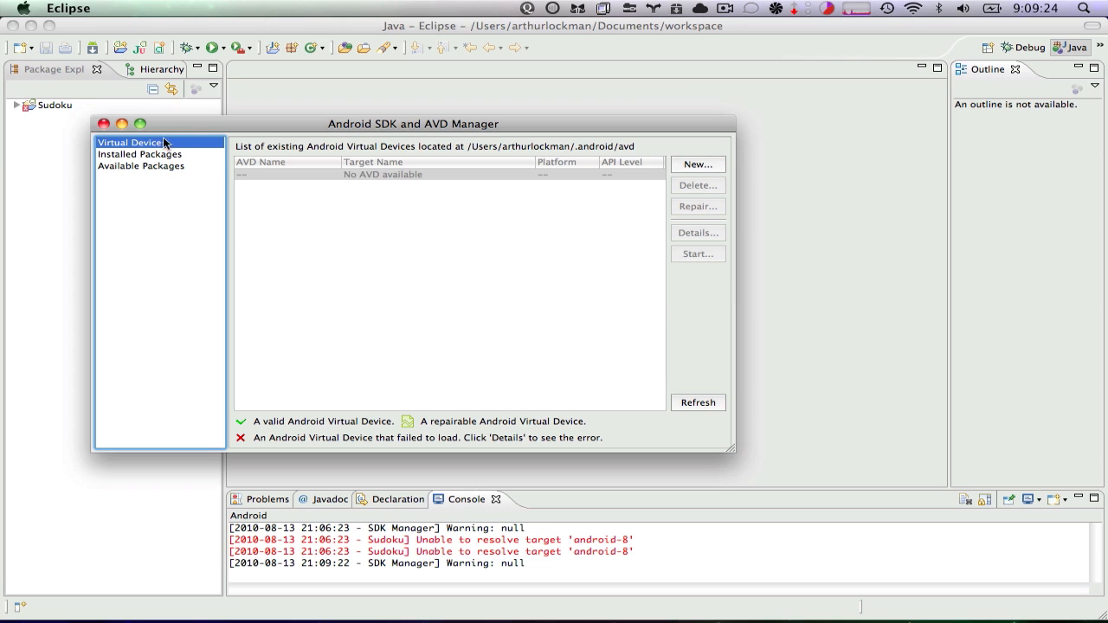
click(139, 154)
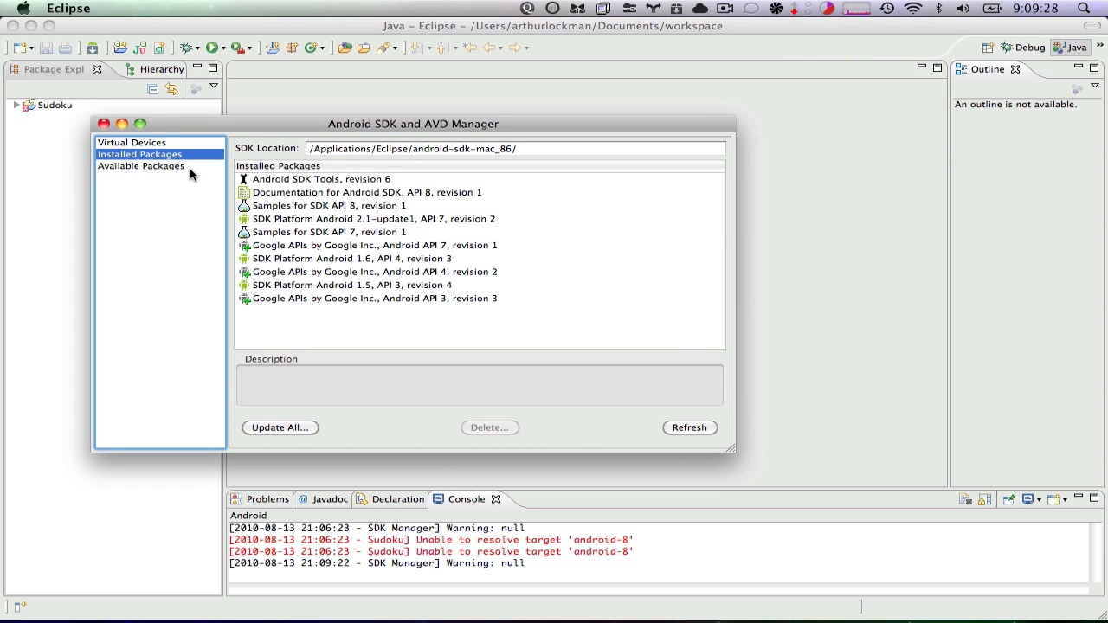
click(140, 166)
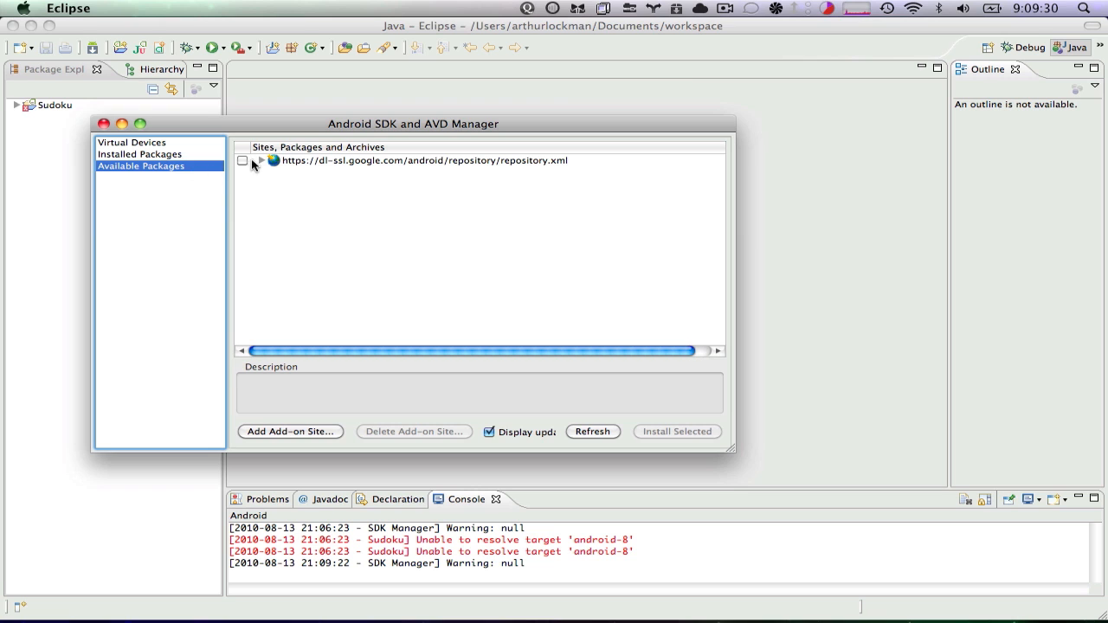
Step: Mark SDK Platform Android 2.2 and Google APIs API 8 from the Google repository and choose Install Selected
click(260, 159)
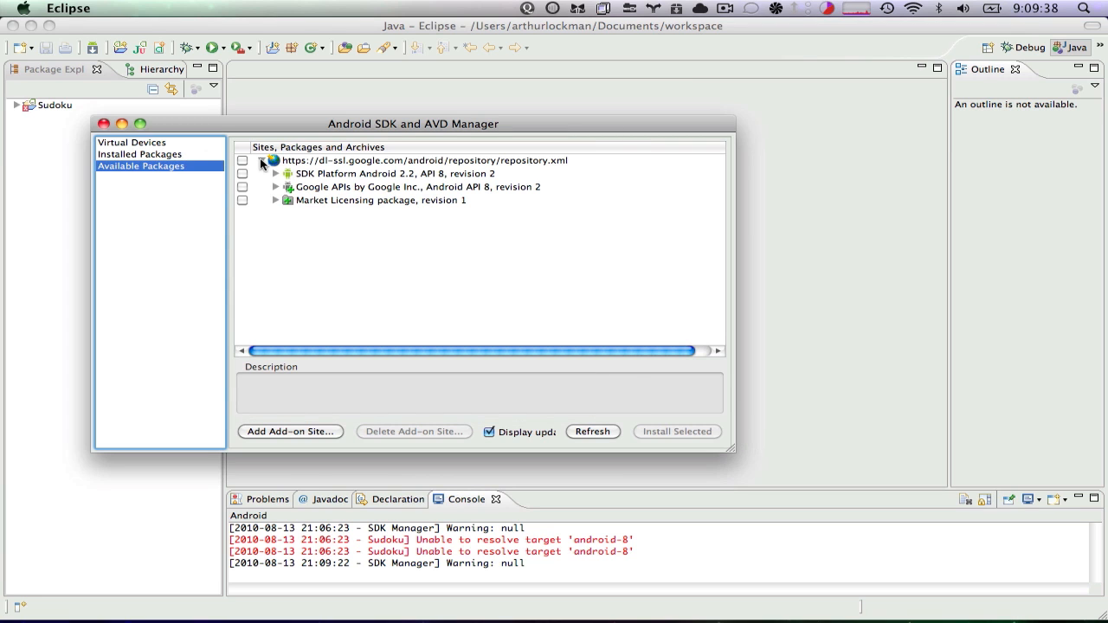
click(263, 159)
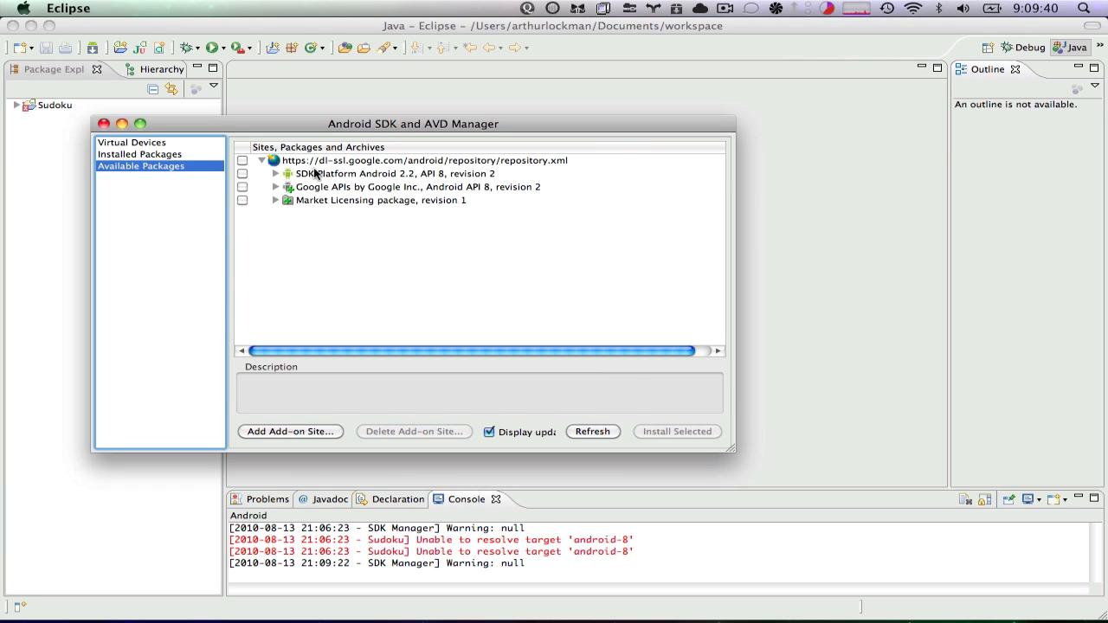
click(393, 174)
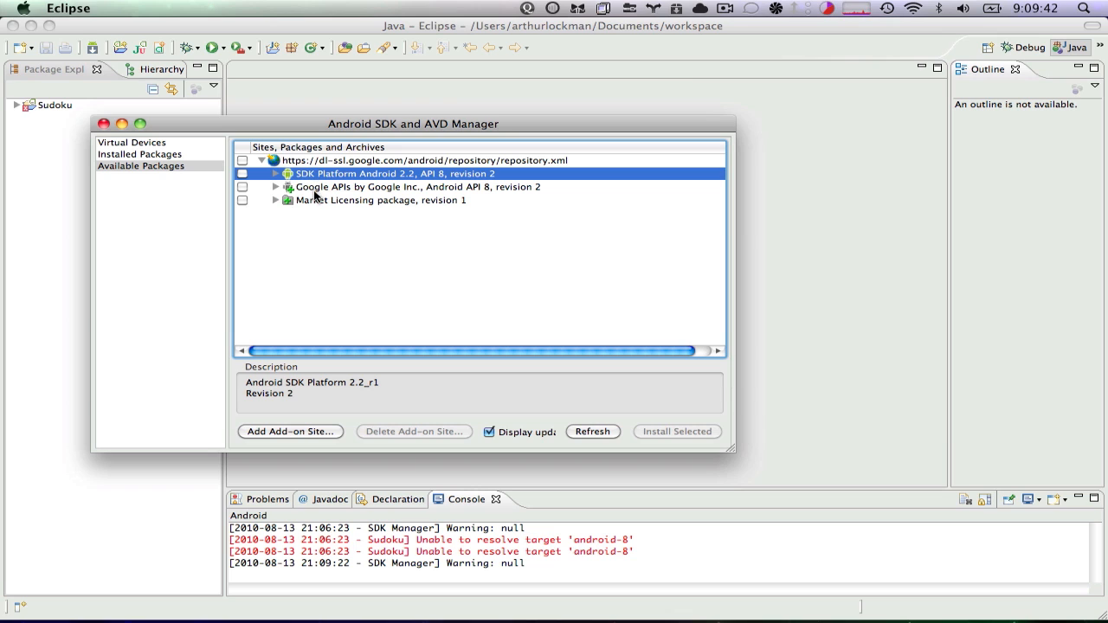
click(416, 187)
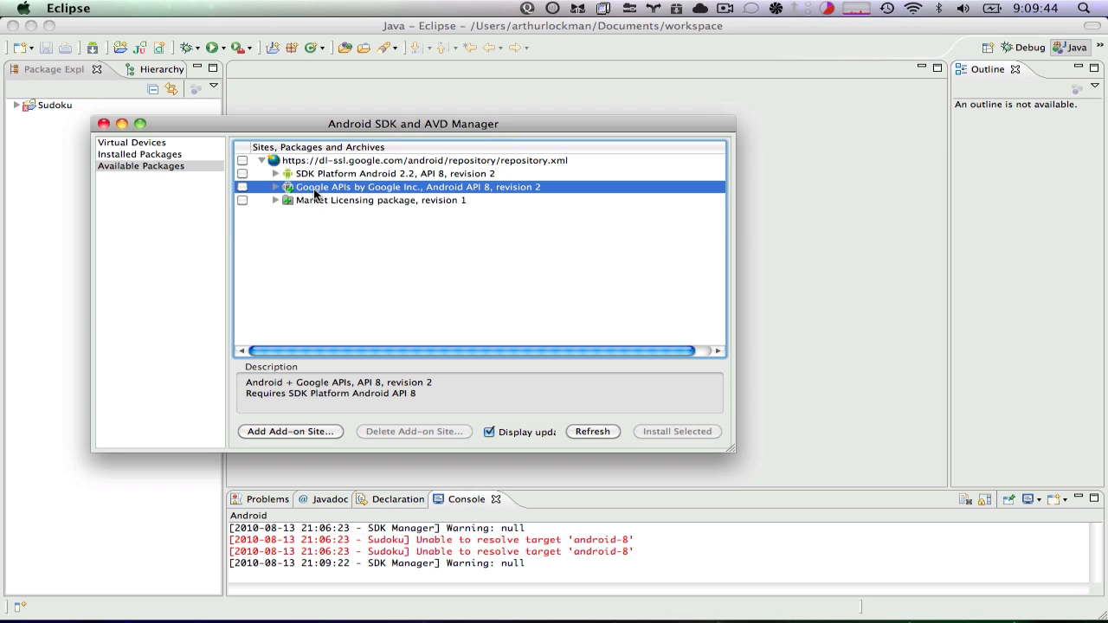
click(381, 201)
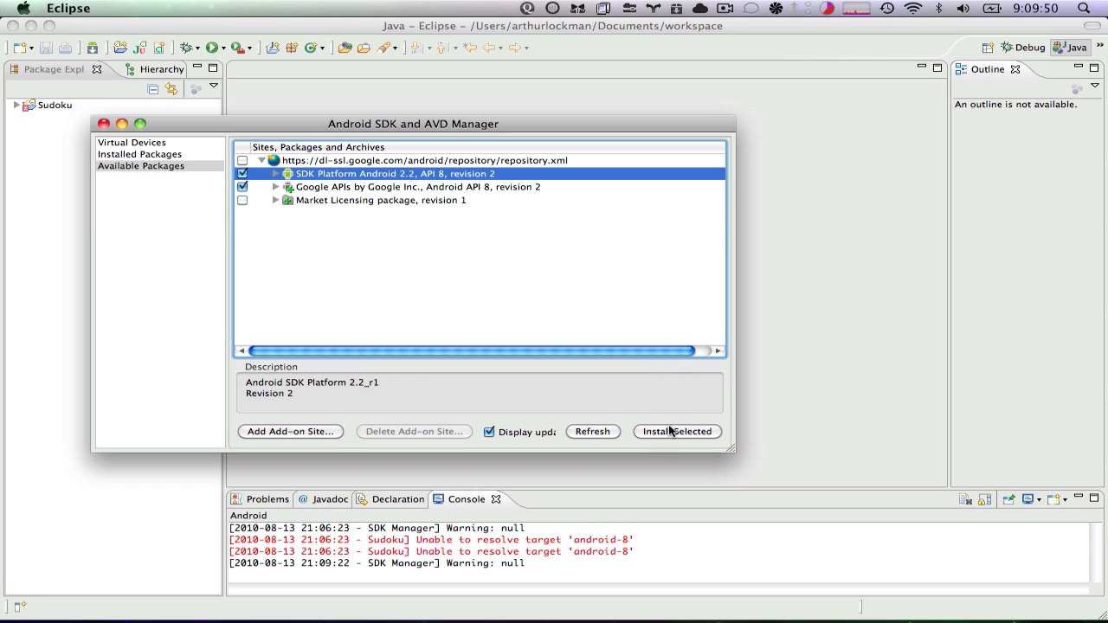
click(677, 431)
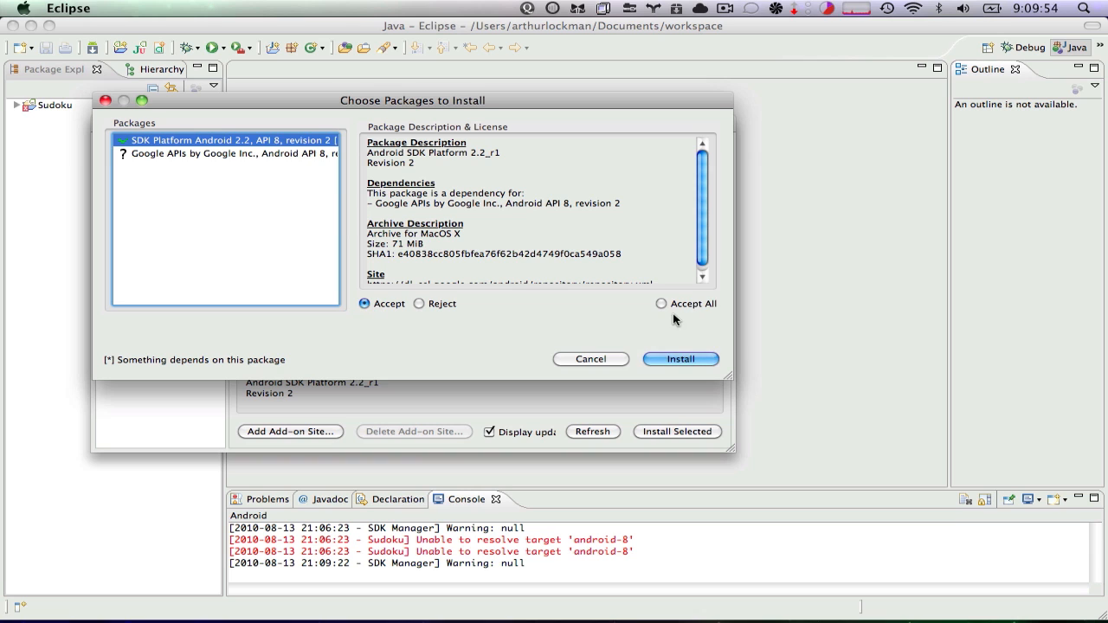
Step: Accept all package licenses so the Android 2.2 archives download and install
click(680, 358)
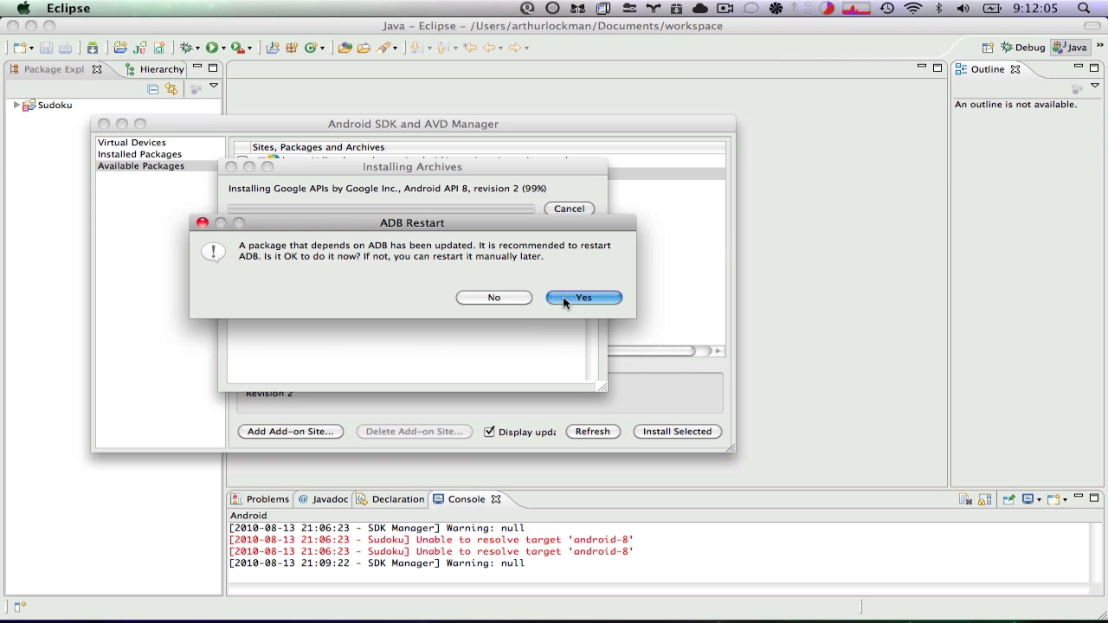
Step: Restart ADB, close the manager, and expand the Sudoku project to show its Android 2.2 library
click(581, 297)
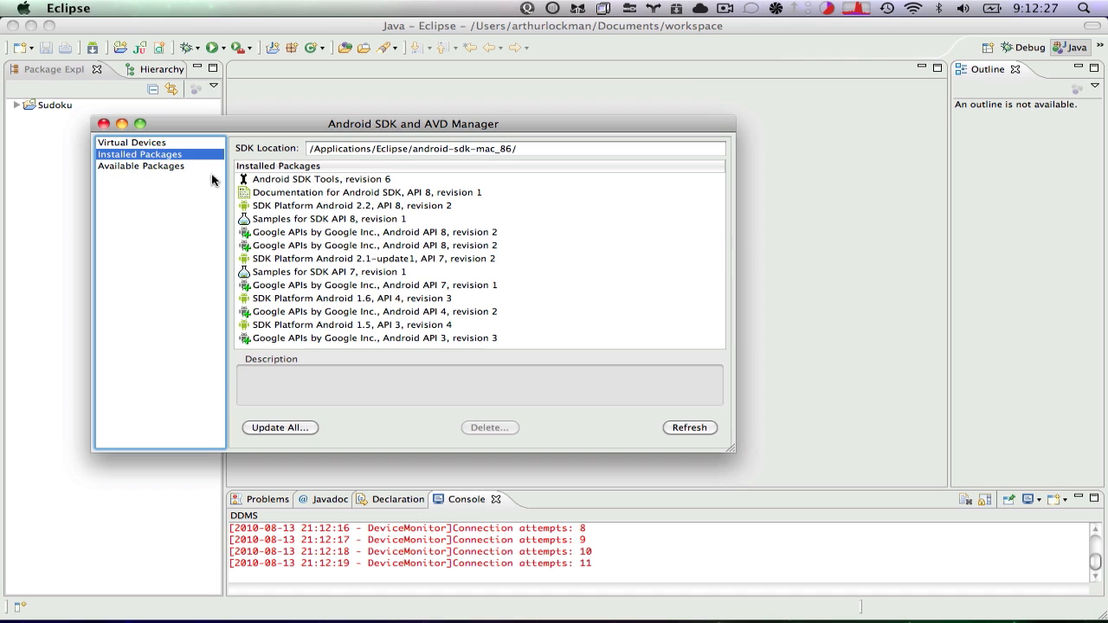
click(104, 124)
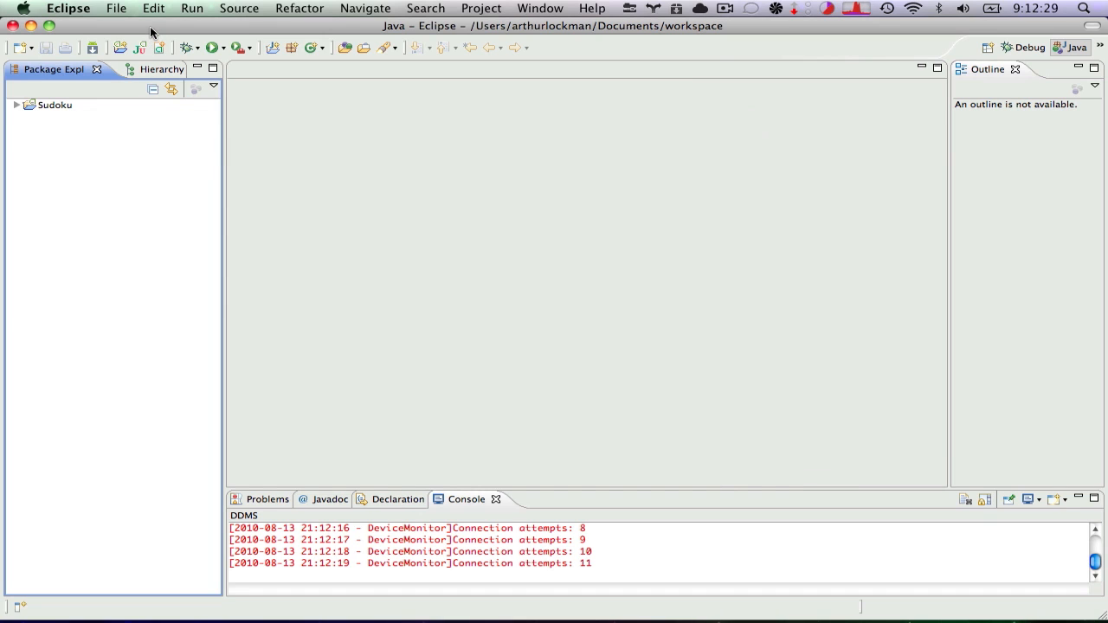
click(15, 106)
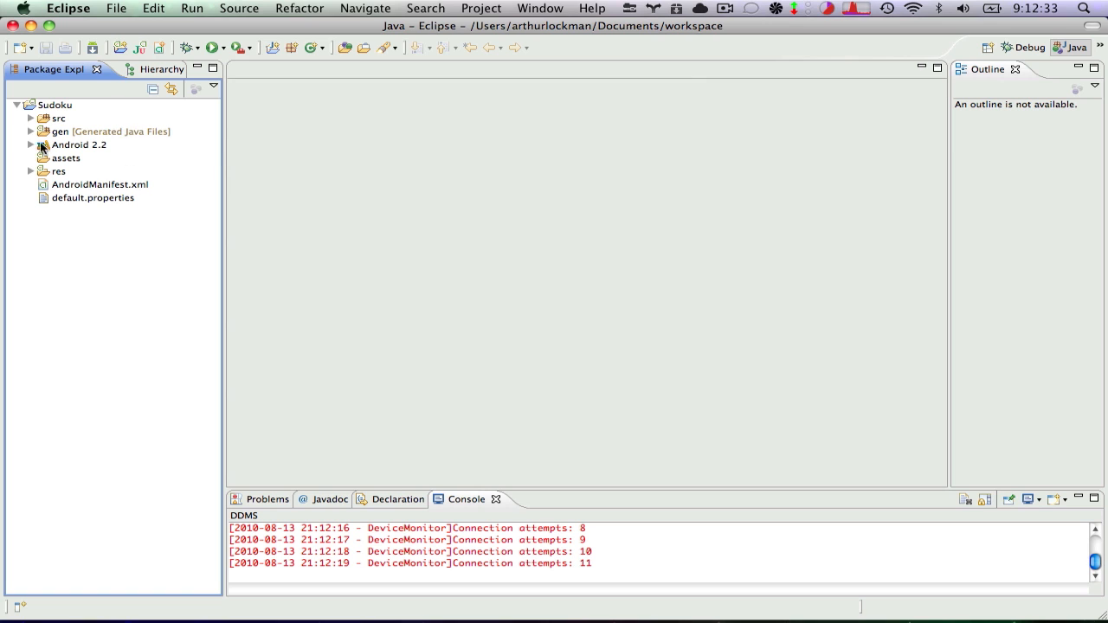
click(17, 106)
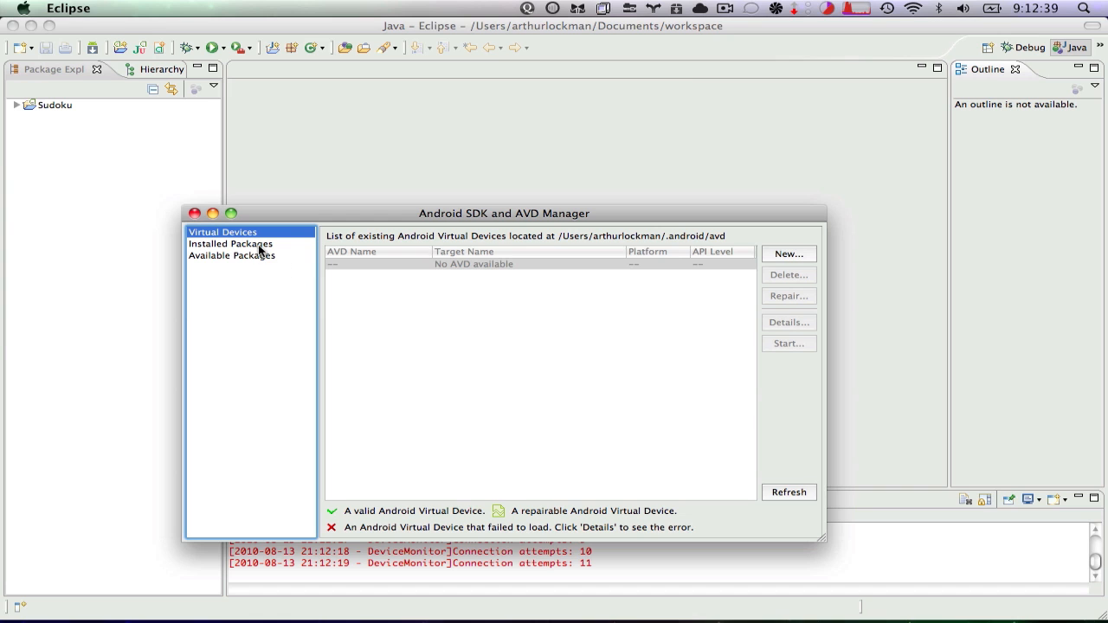
mouse_move(485, 306)
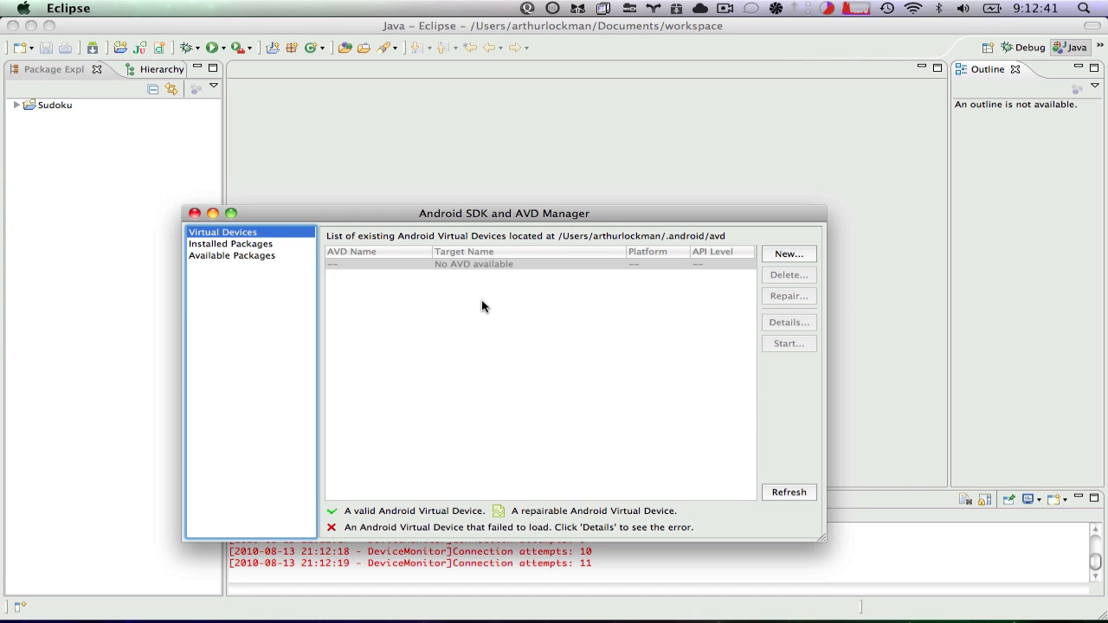
Step: Create a new AVD named Froyo targeting Android 2.2 - API Level 8 with a 20 MiB SD card
drag(504, 213, 496, 176)
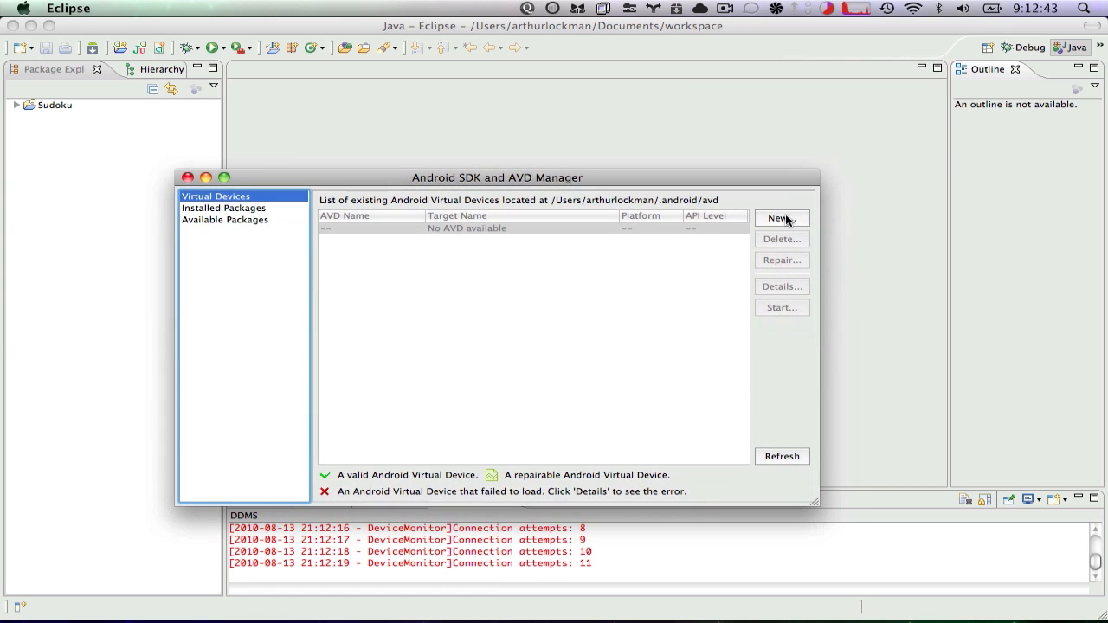
click(779, 218)
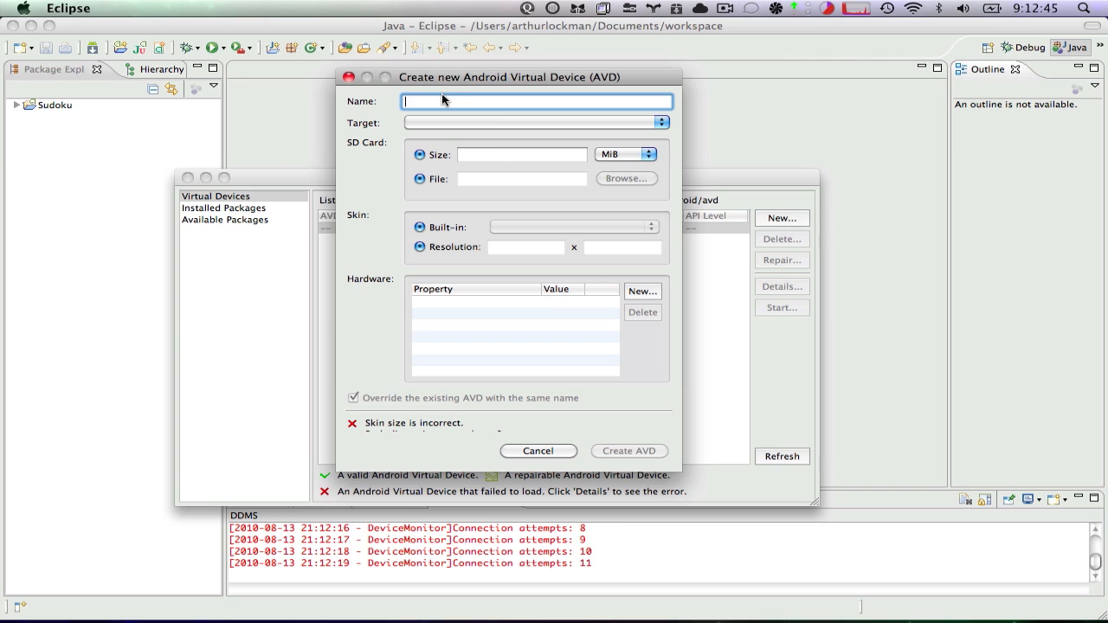
text(Fo)
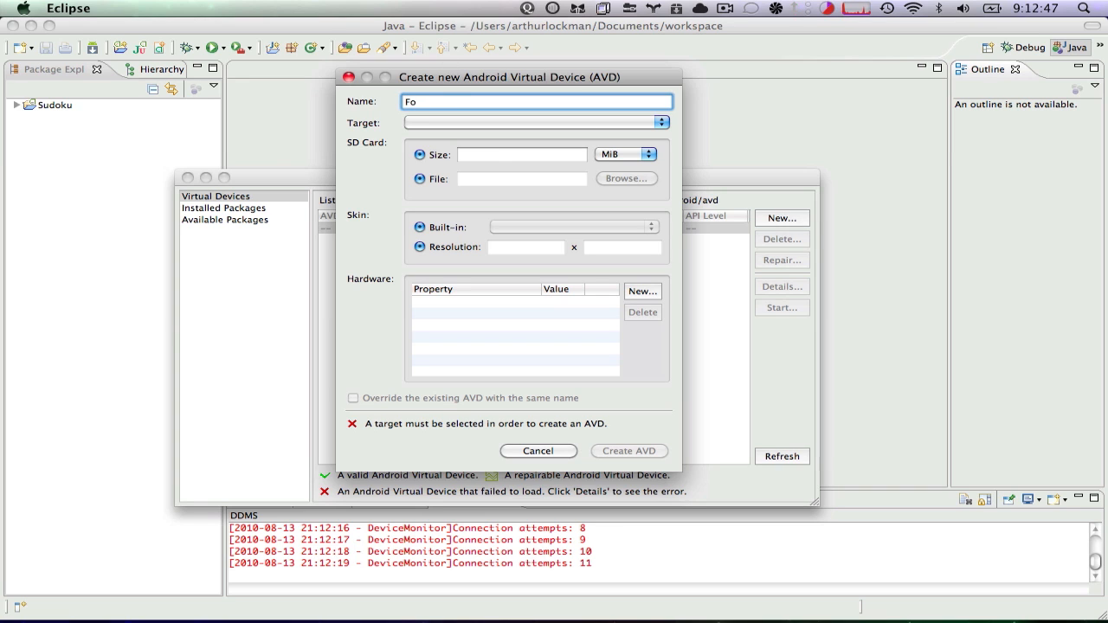
text(royo)
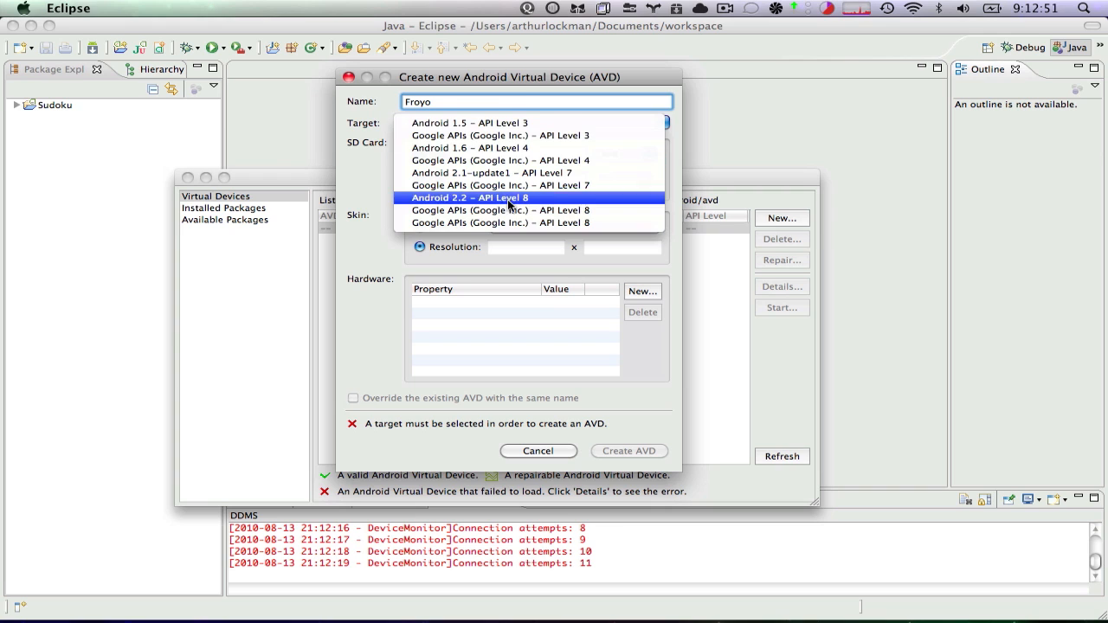
mouse_move(563, 199)
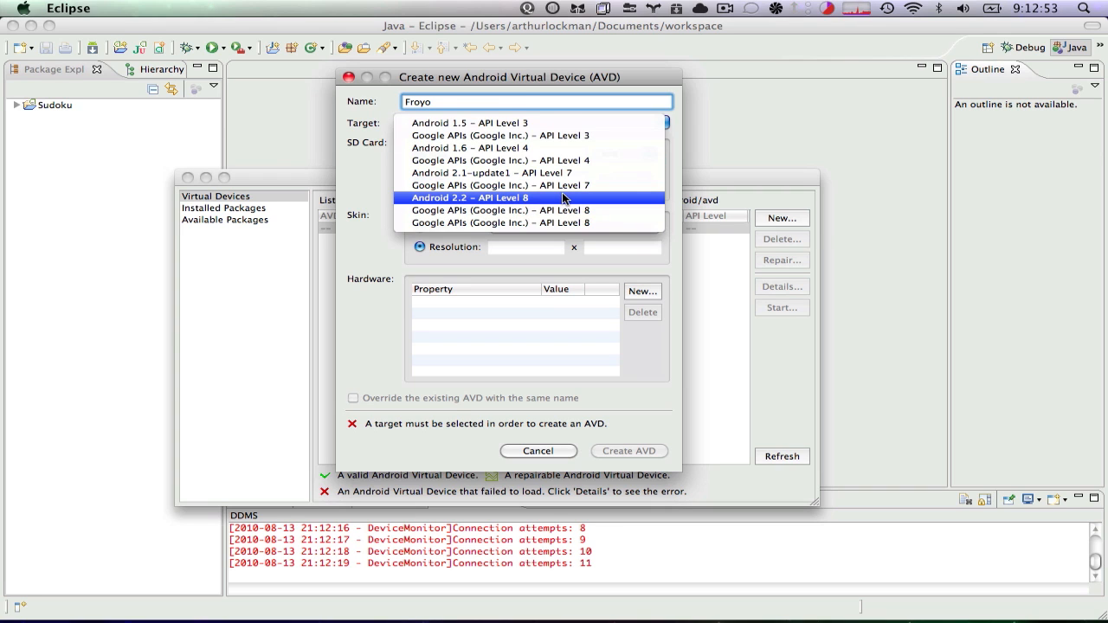
click(471, 197)
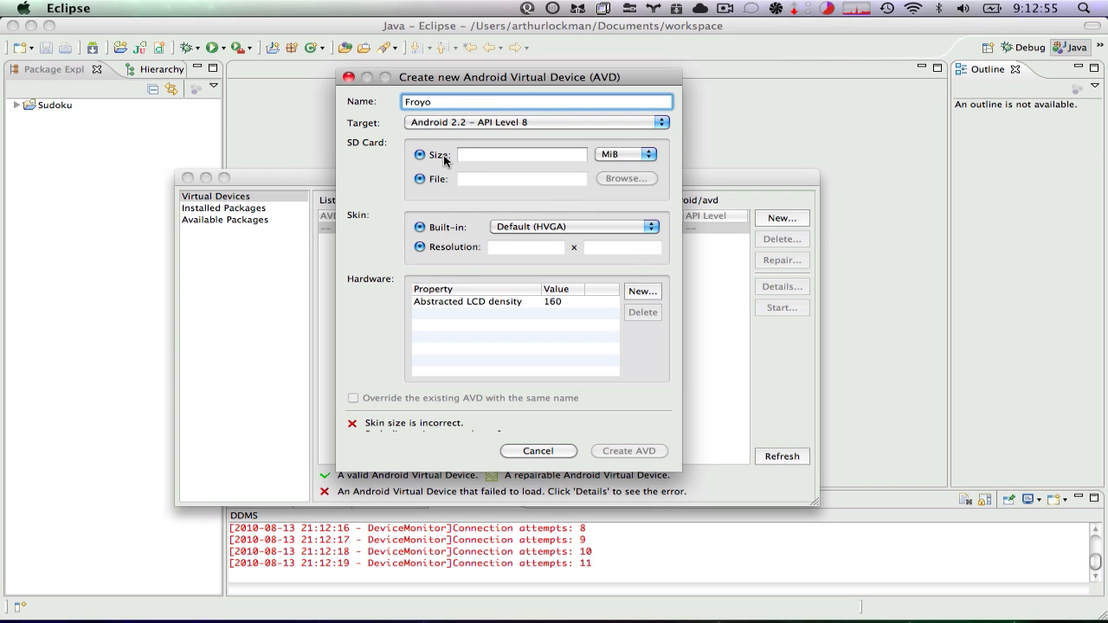
text(20)
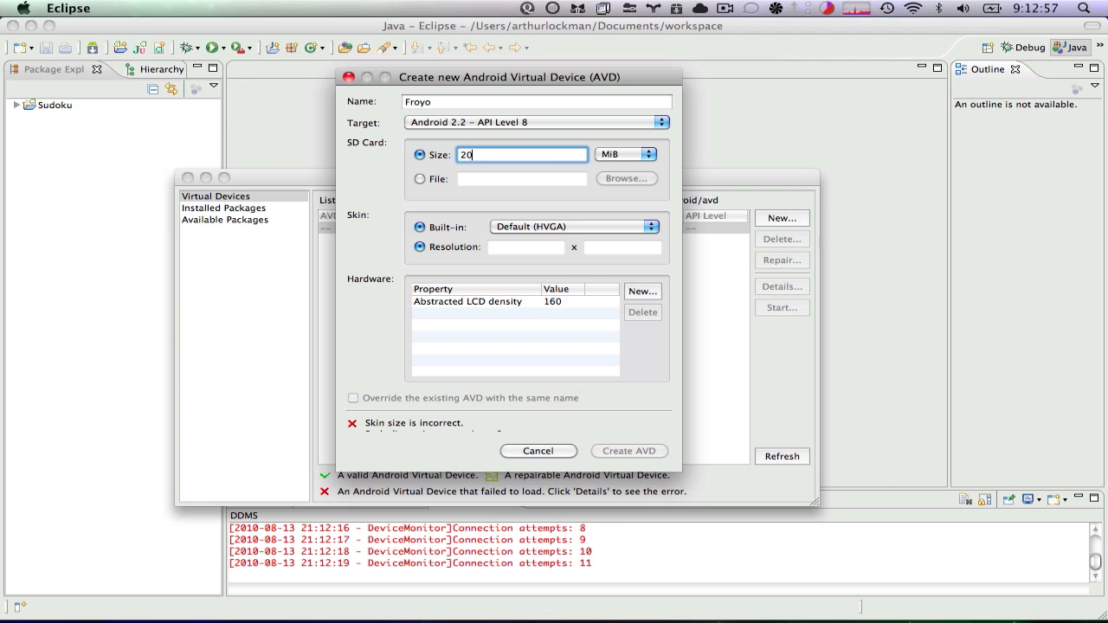
click(418, 227)
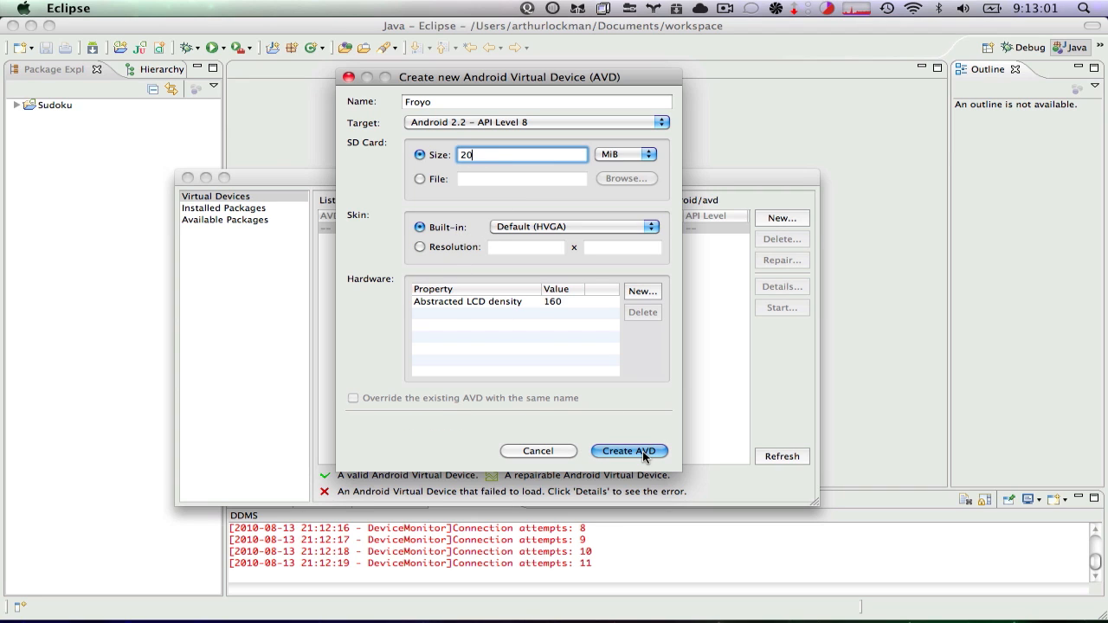
click(628, 450)
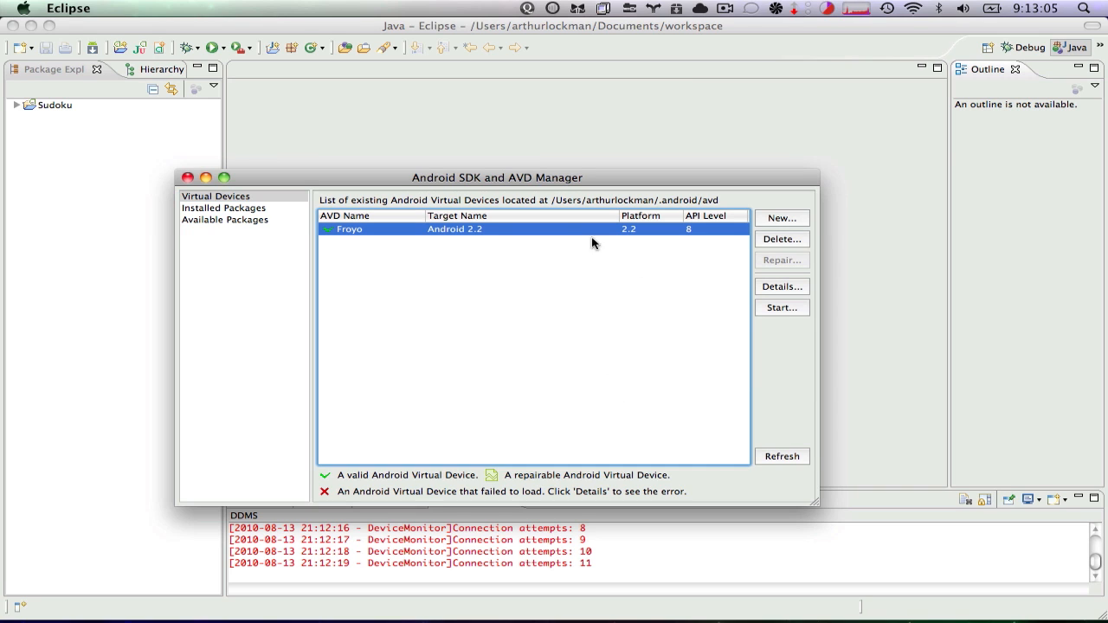
mouse_move(779, 326)
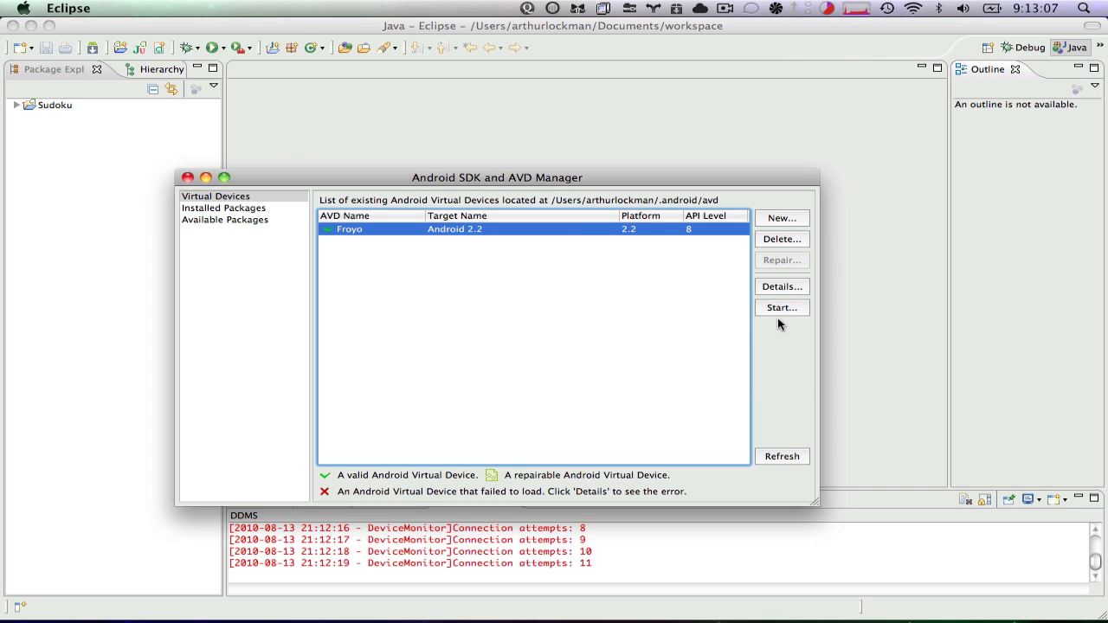
Step: Start the Froyo virtual device and launch the emulator with default options
click(780, 308)
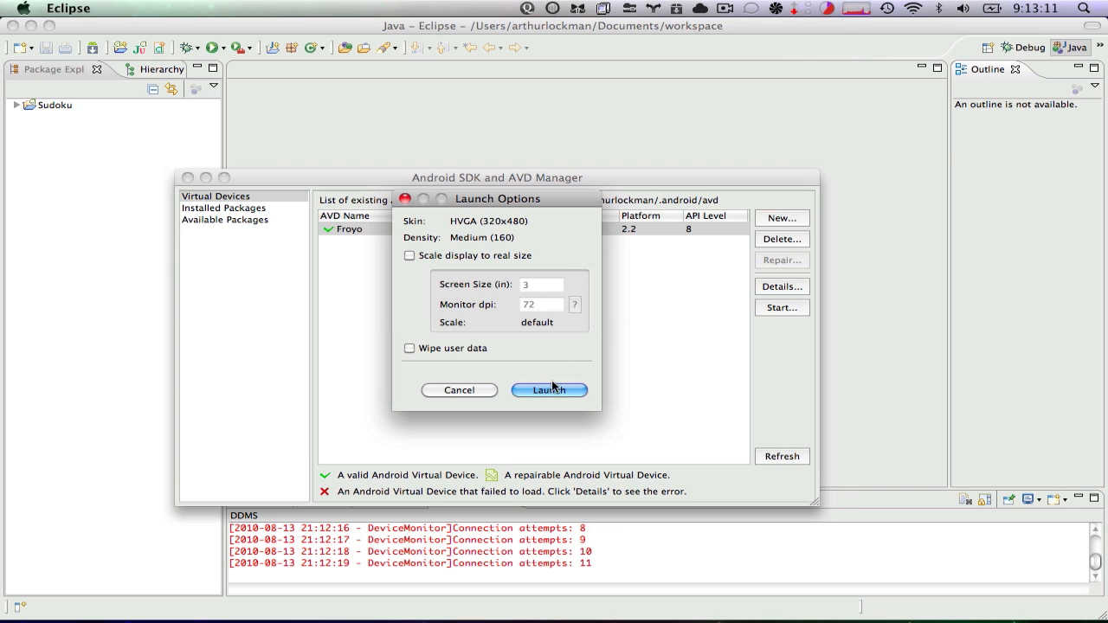
click(547, 389)
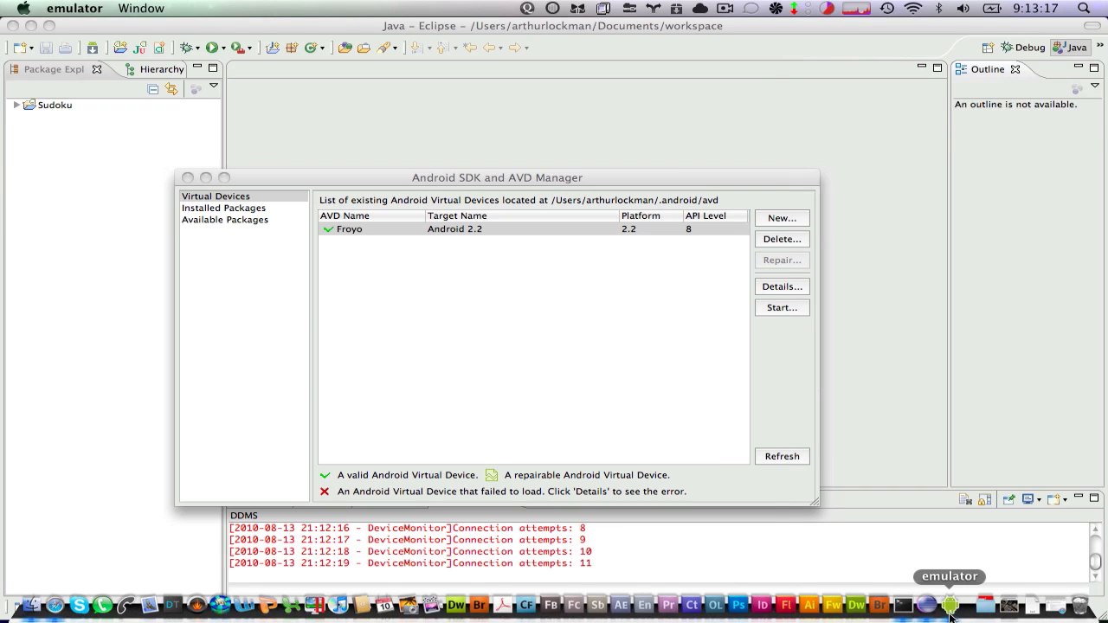
Step: Bring the 5554:Froyo emulator window forward to watch the Android boot screen
click(781, 308)
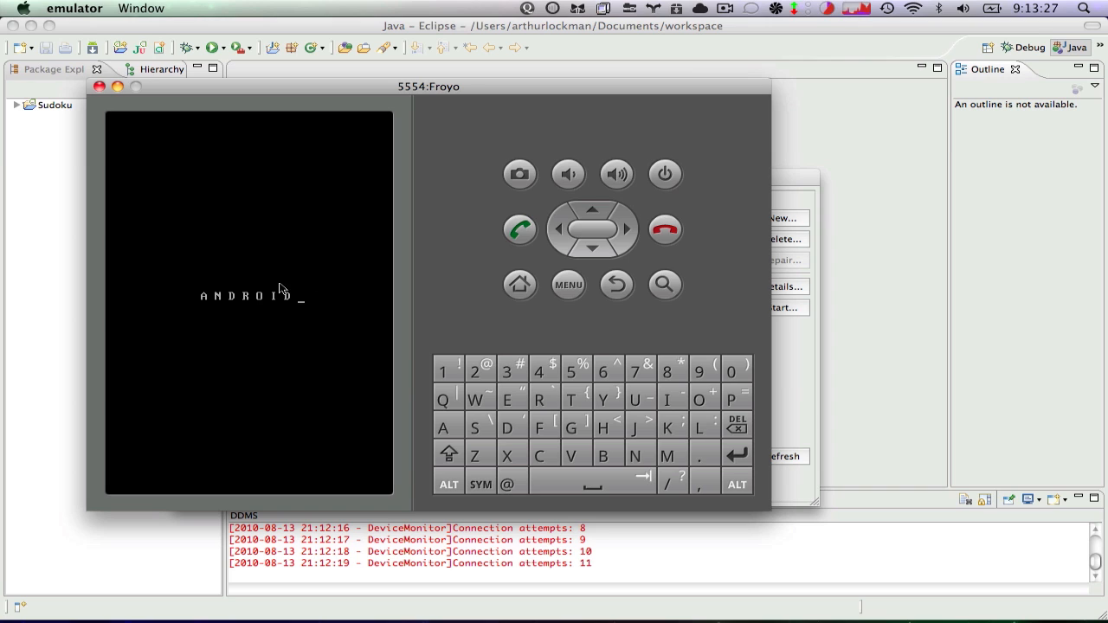
mouse_move(216, 346)
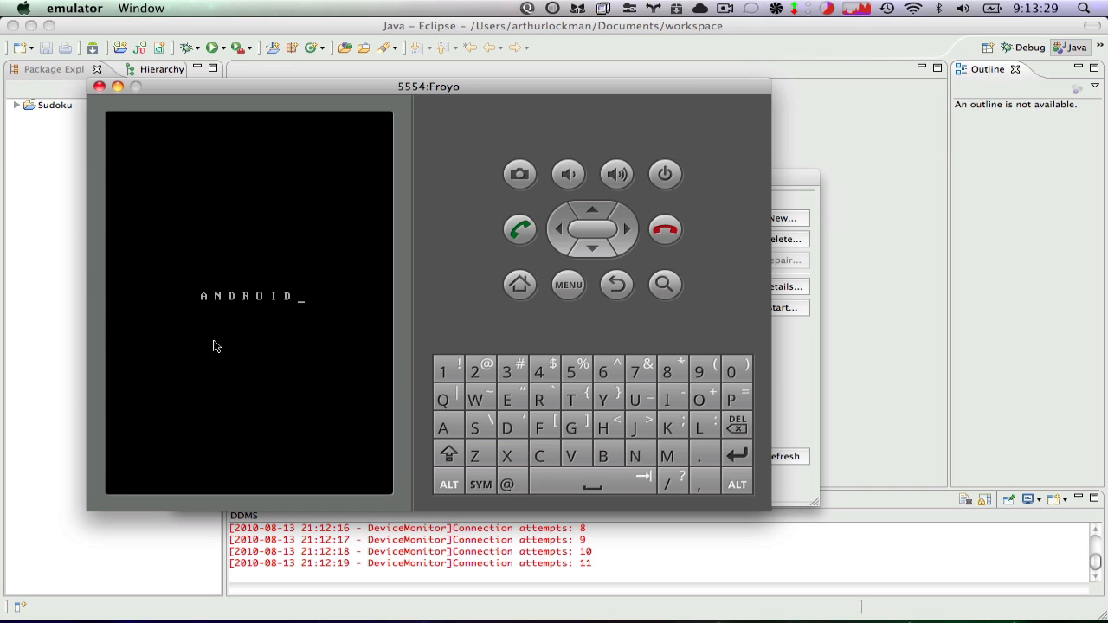
mouse_move(93, 104)
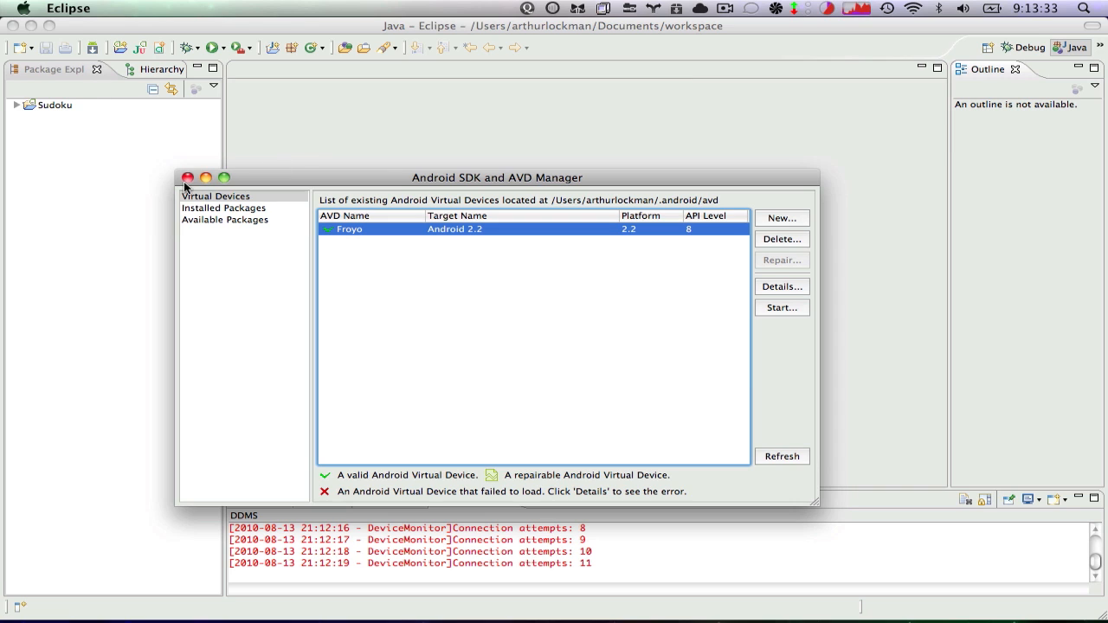
Step: Close the SDK and AVD Manager, returning to the Sudoku workspace
click(187, 176)
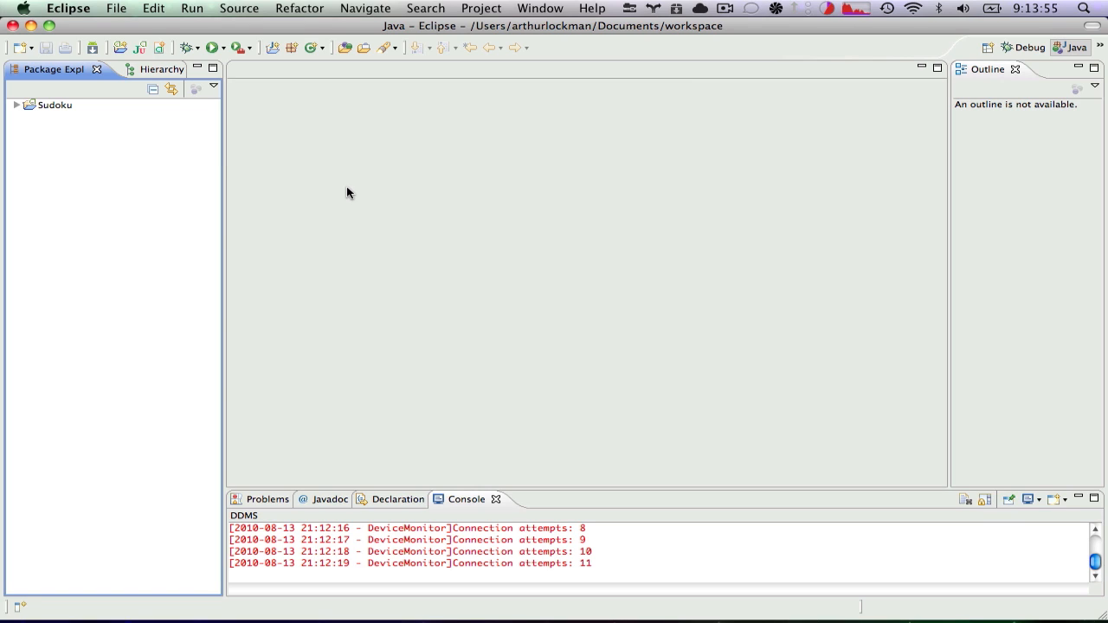
mouse_move(322, 182)
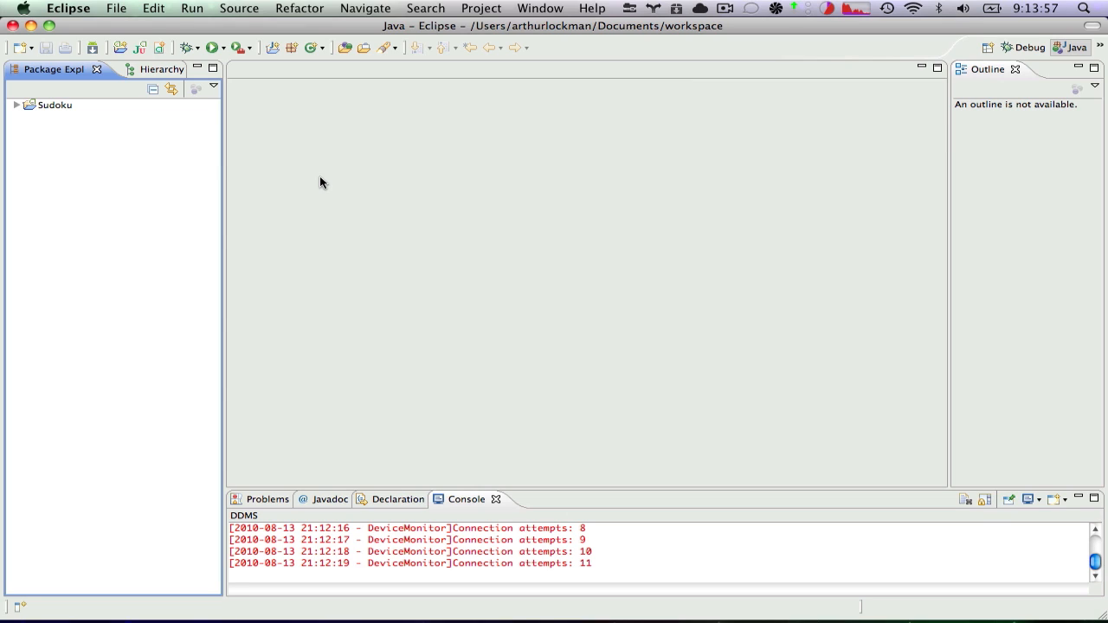